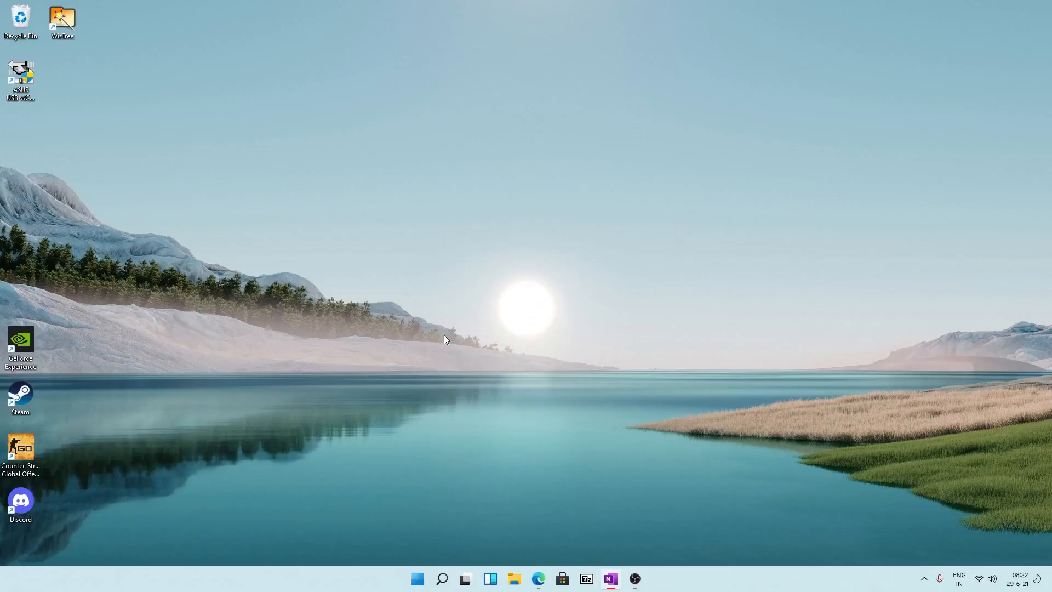
pyautogui.moveTo(436, 311)
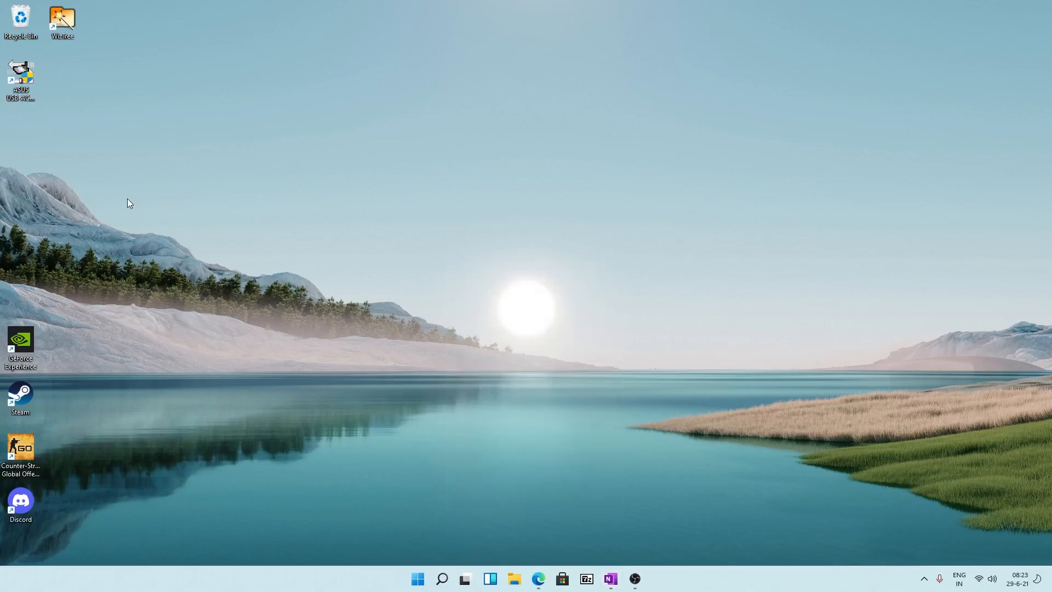
# - Show System > About in Settings with the Windows 11 Education specs and OS build 22000.51
pyautogui.click(416, 579)
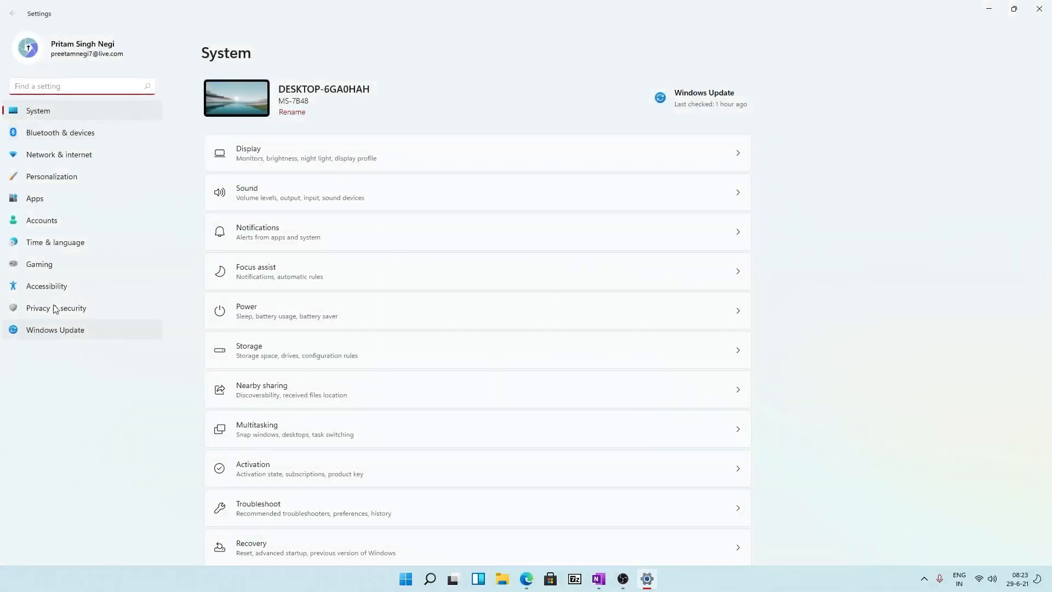
pyautogui.scroll(-3)
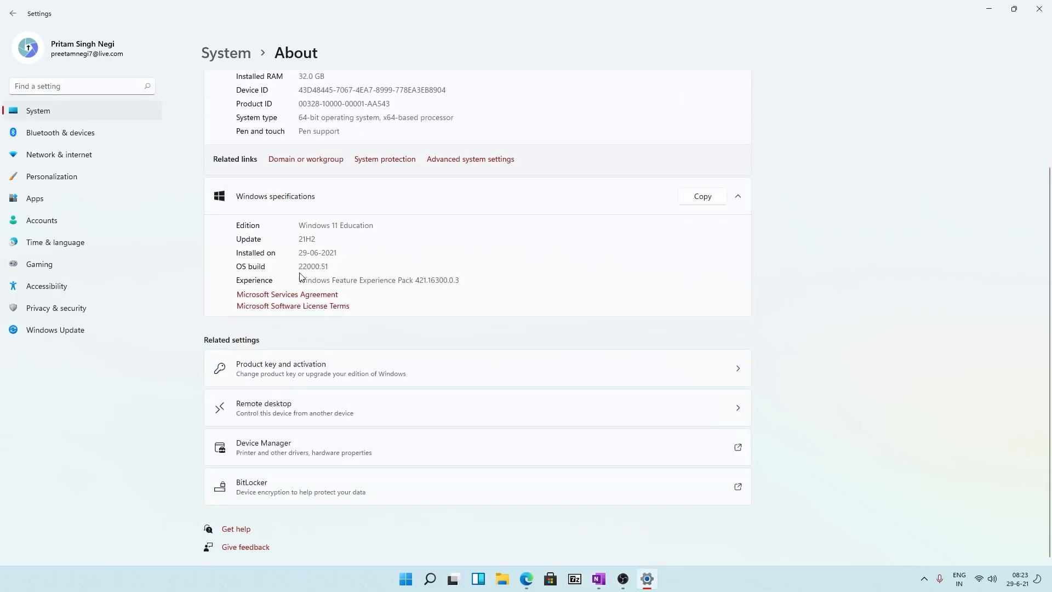
pyautogui.doubleClick(322, 266)
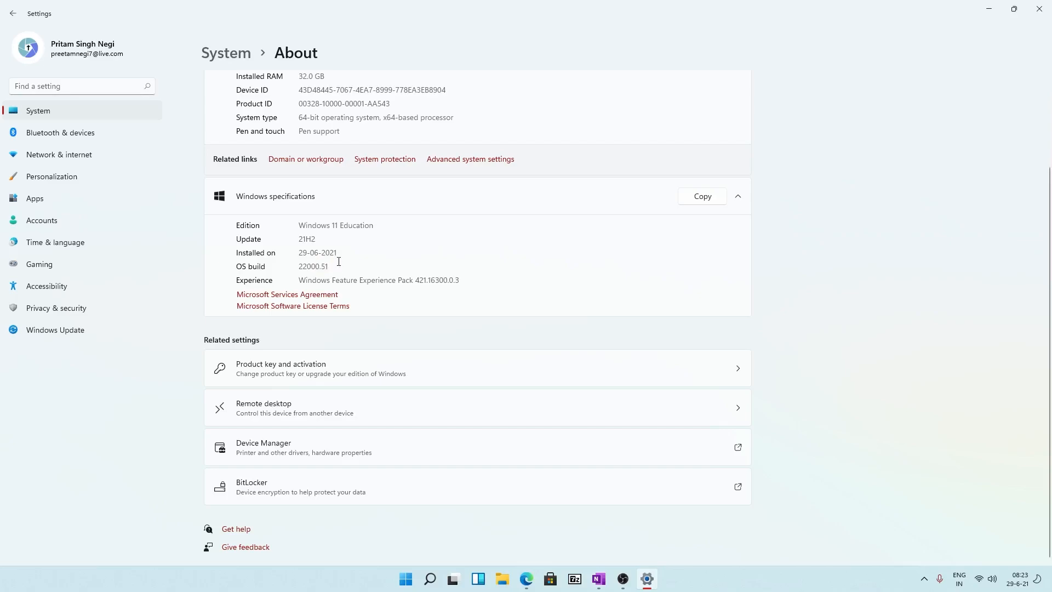
pyautogui.moveTo(341, 263)
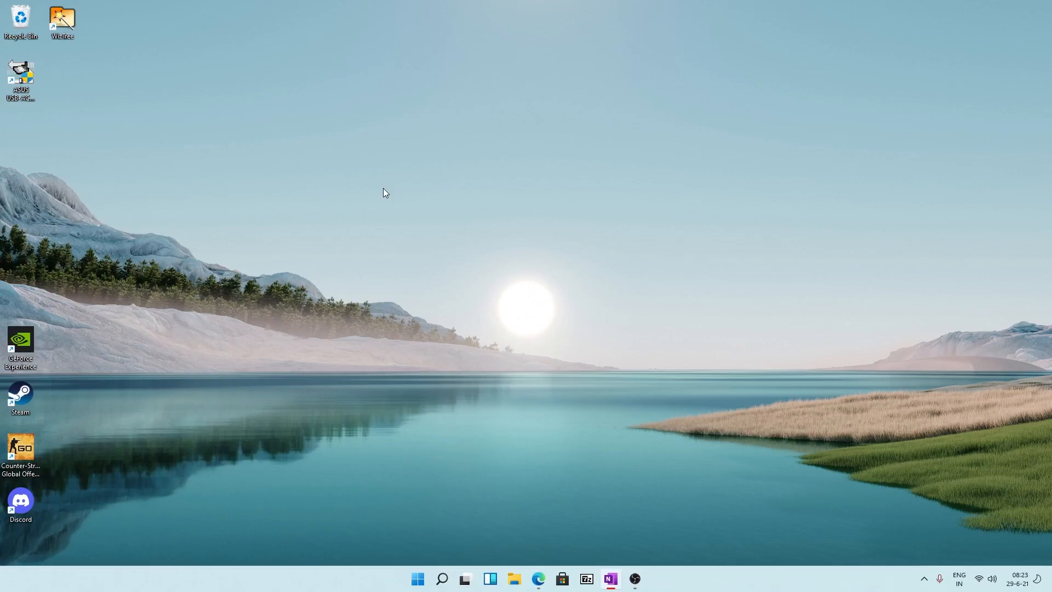
pyautogui.rightClick(385, 193)
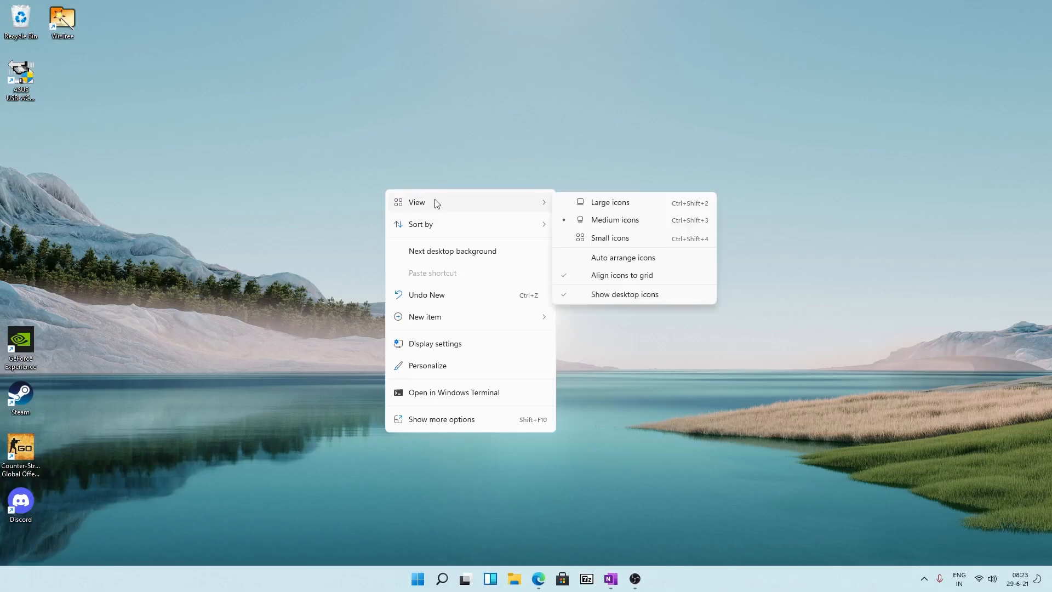
pyautogui.click(452, 251)
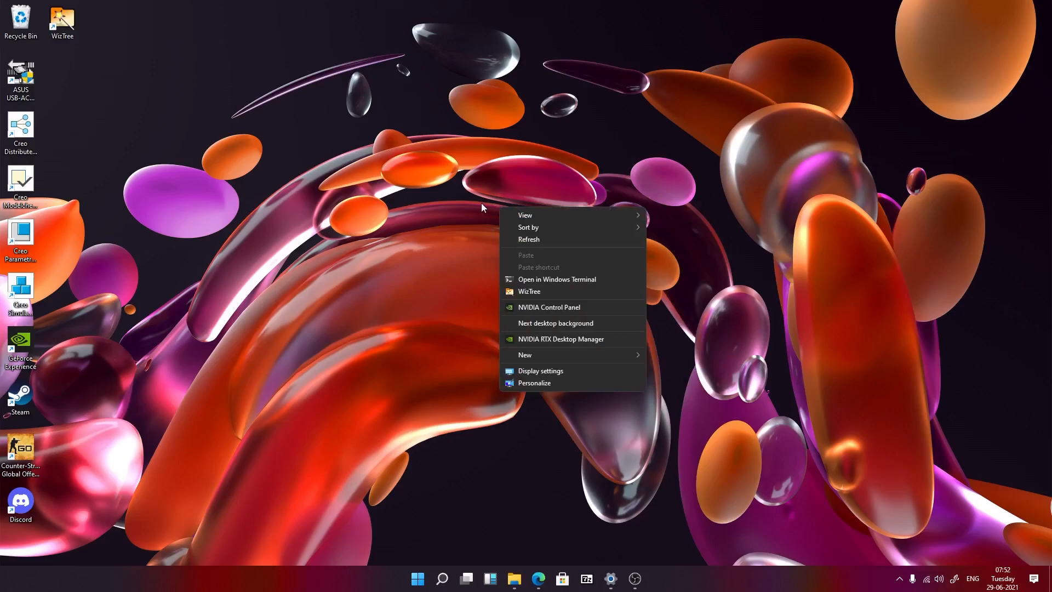
pyautogui.click(555, 323)
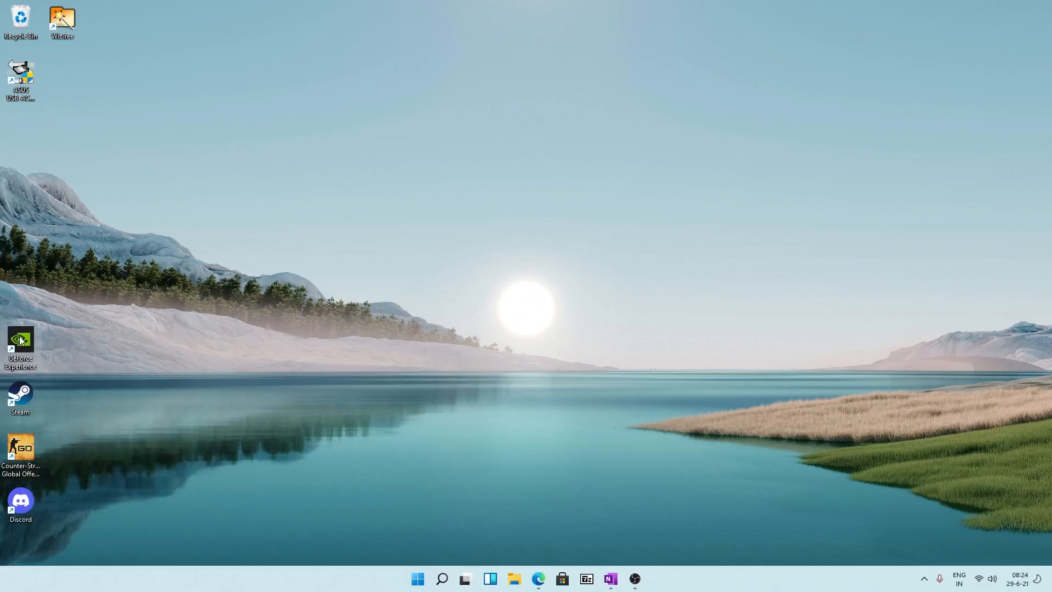
pyautogui.rightClick(20, 342)
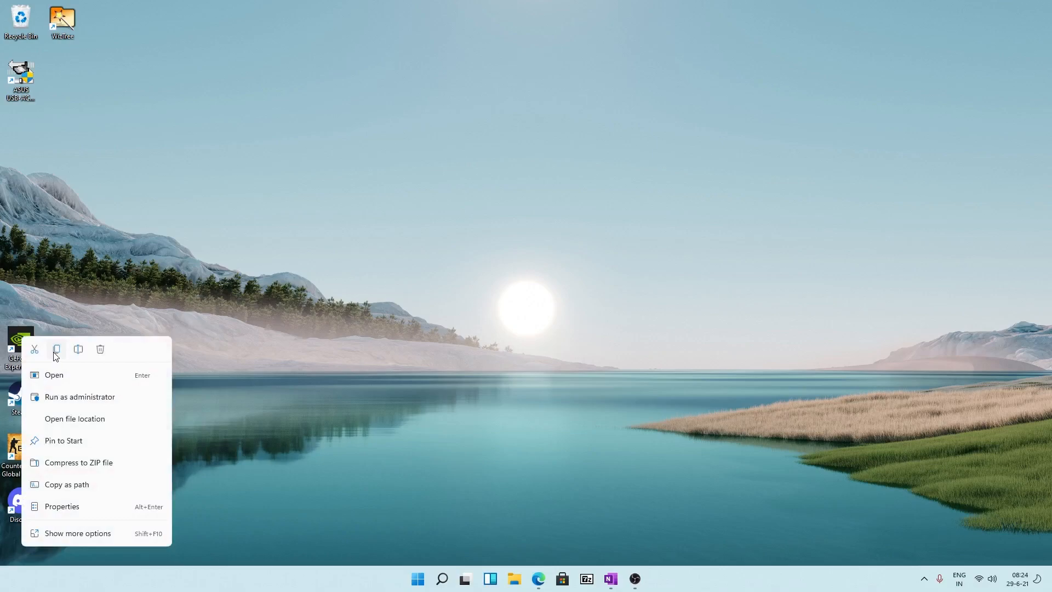
pyautogui.moveTo(99, 350)
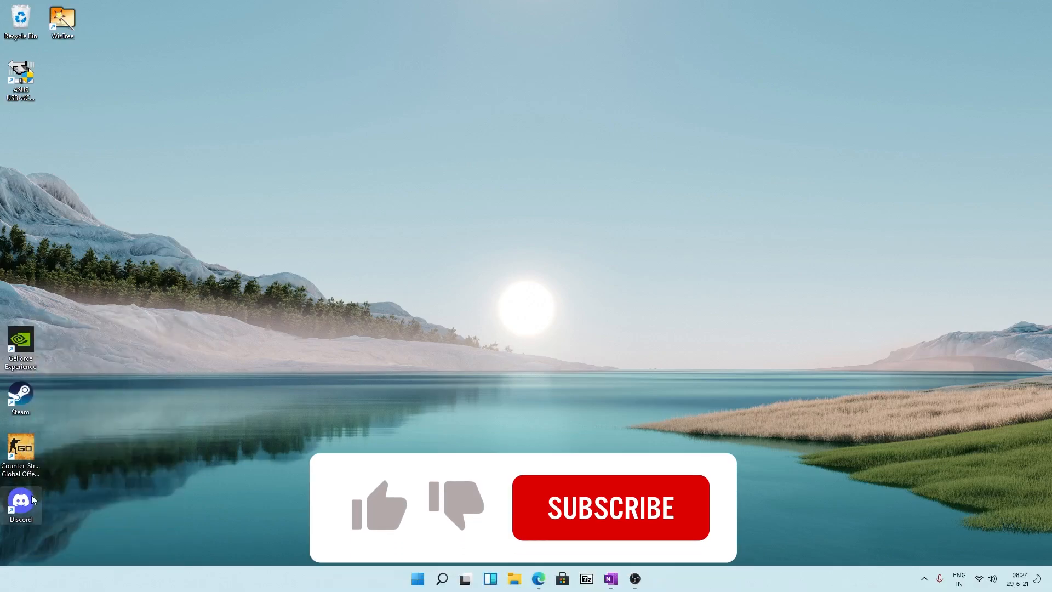
pyautogui.rightClick(21, 506)
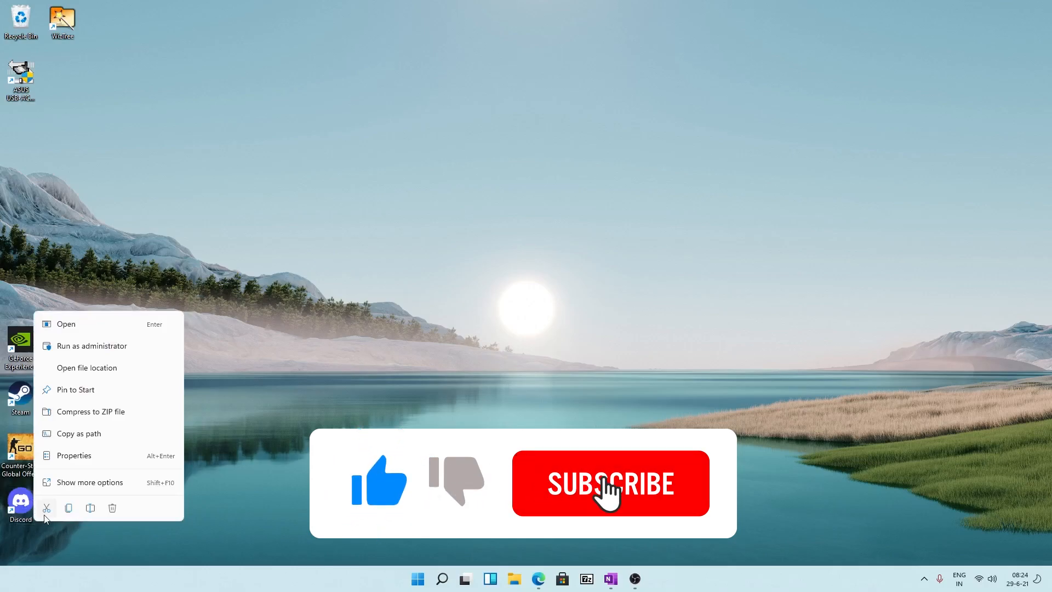
pyautogui.click(610, 482)
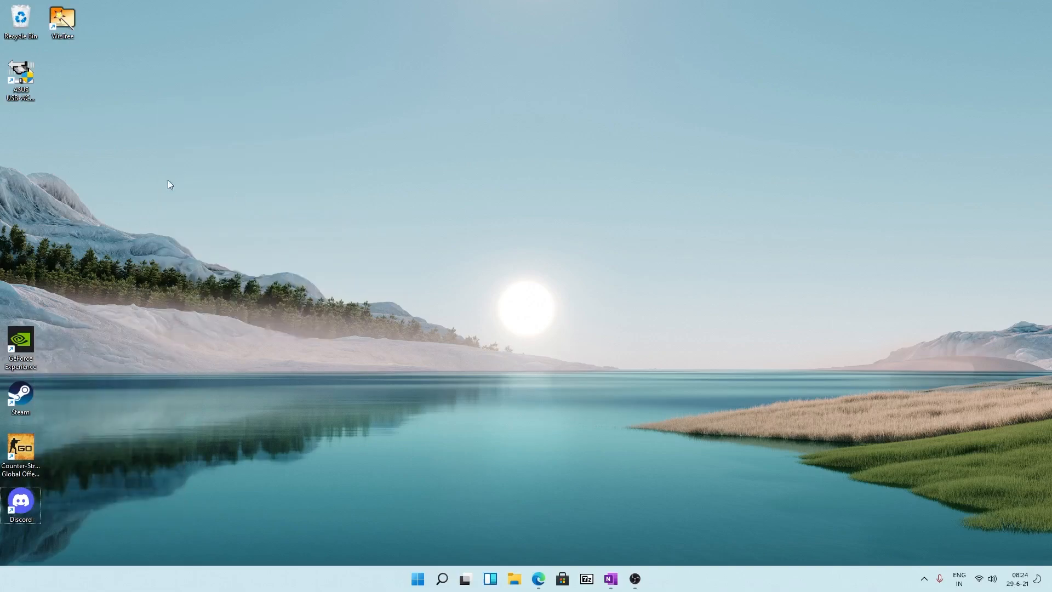
# - Add a folder named 'New folder' to the desktop from its context menu
pyautogui.rightClick(170, 184)
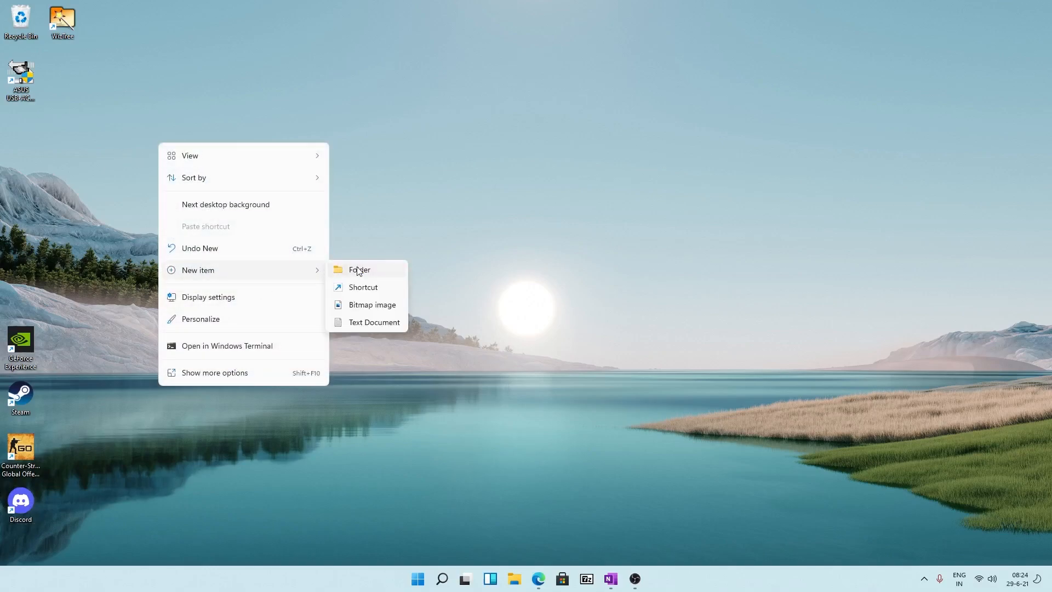
pyautogui.click(359, 269)
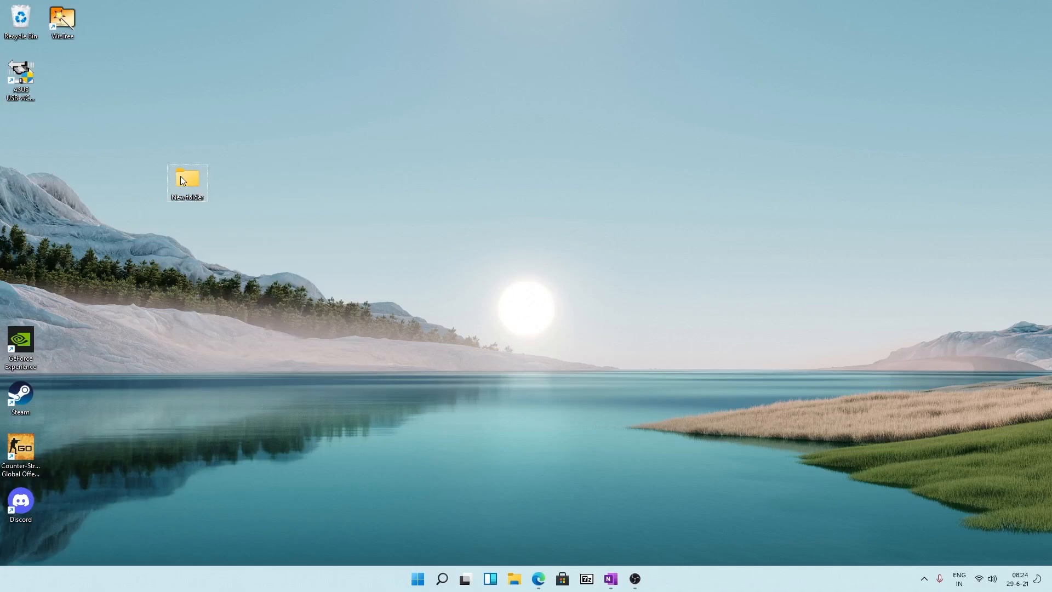
pyautogui.rightClick(187, 180)
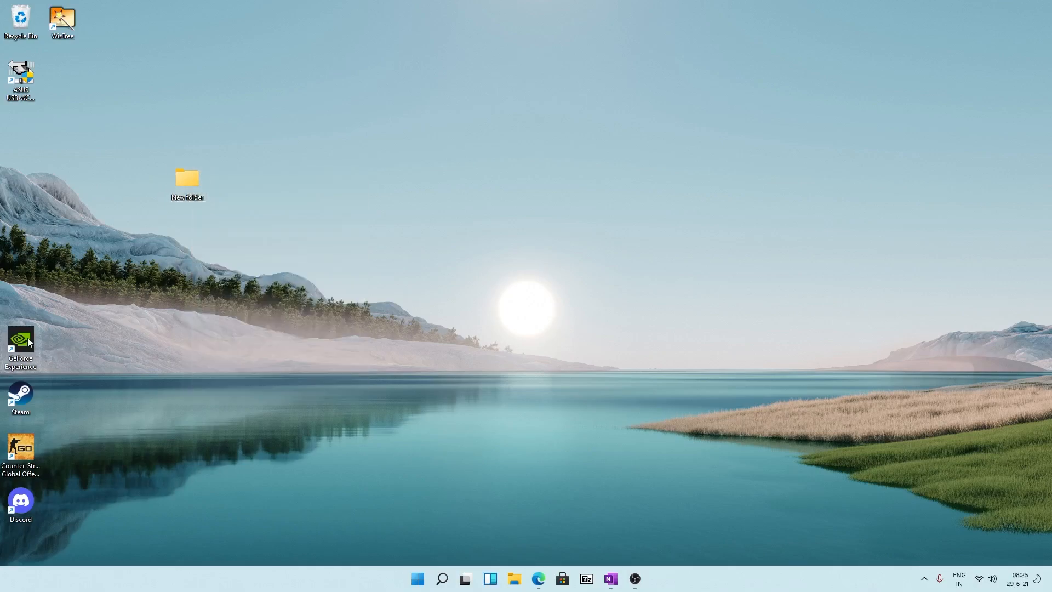
pyautogui.rightClick(187, 179)
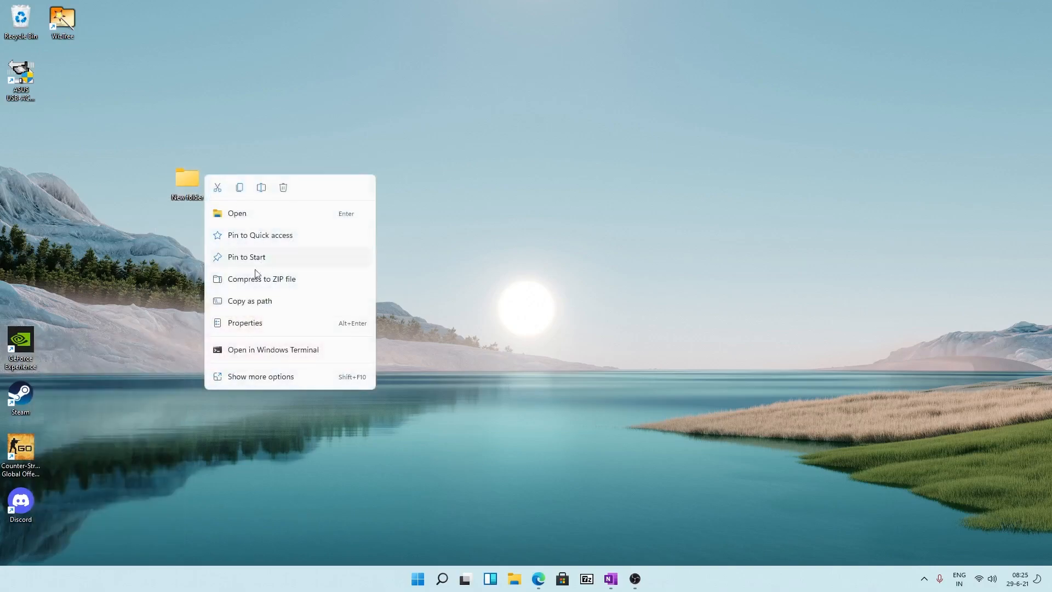
pyautogui.click(260, 377)
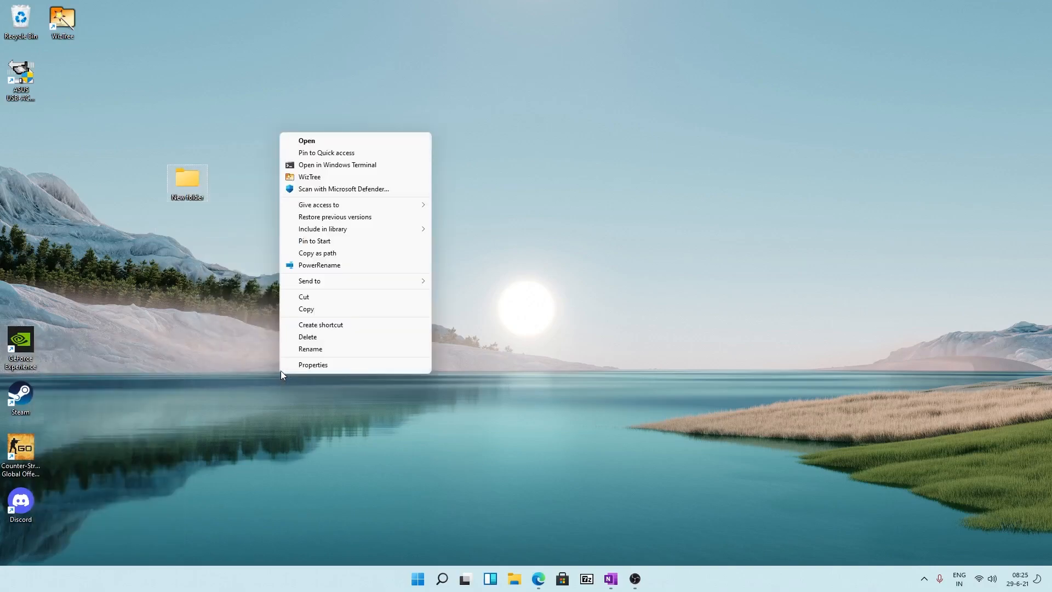
pyautogui.moveTo(310, 201)
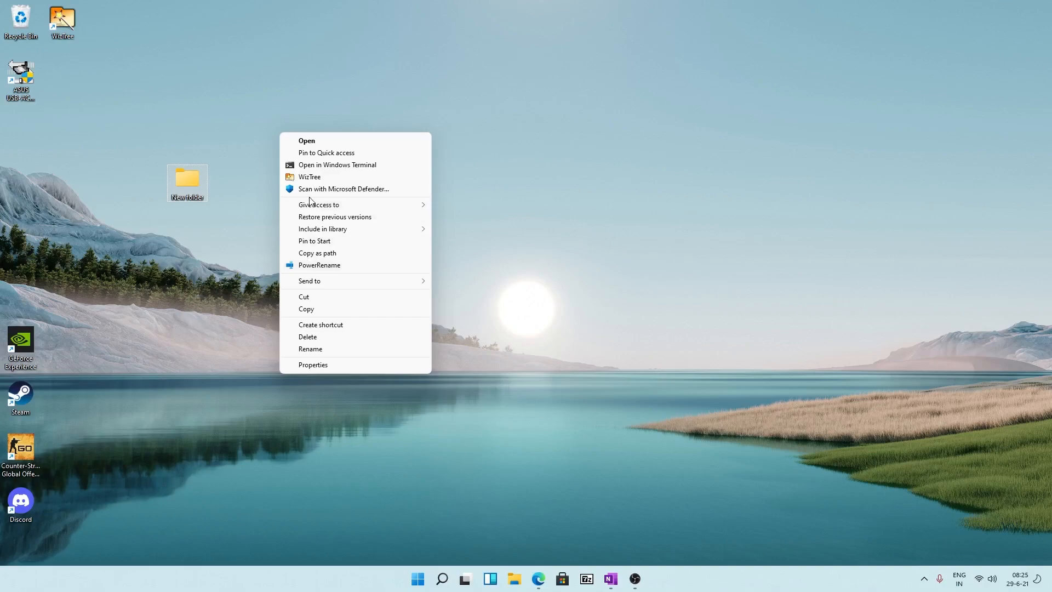
pyautogui.moveTo(358, 230)
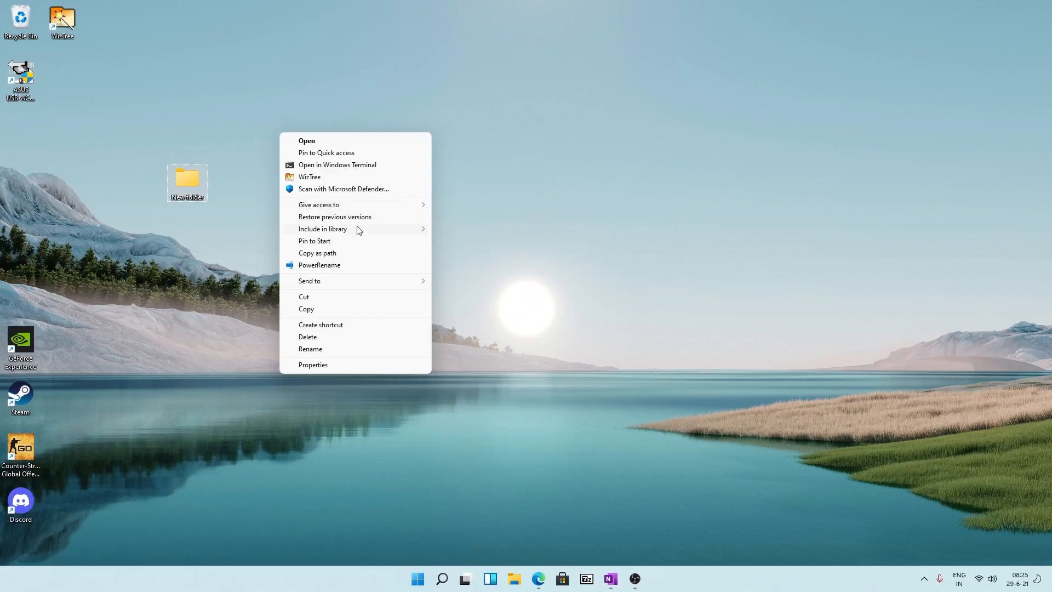
pyautogui.rightClick(411, 163)
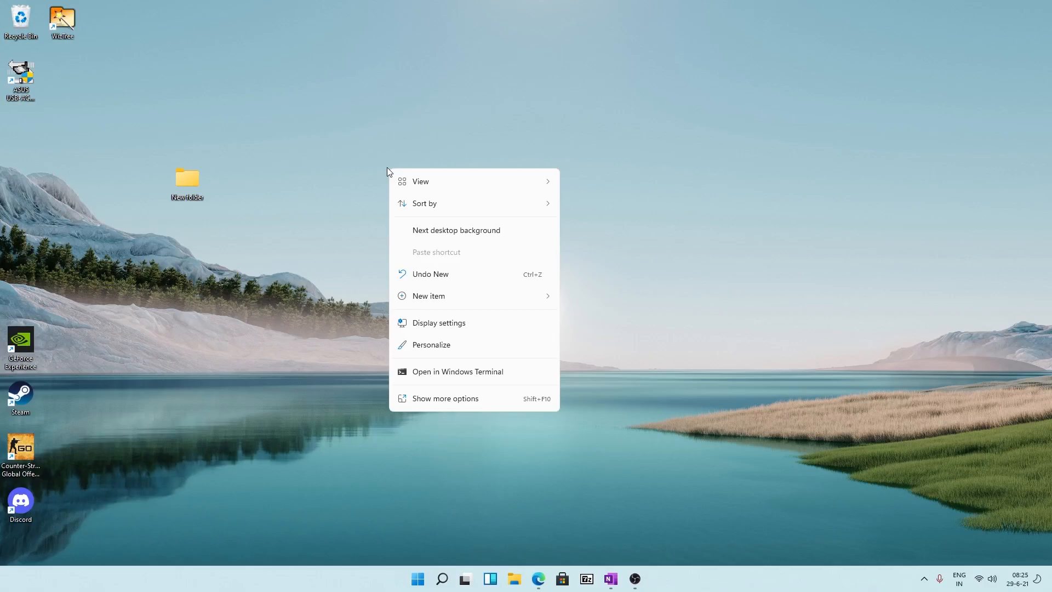
pyautogui.click(514, 579)
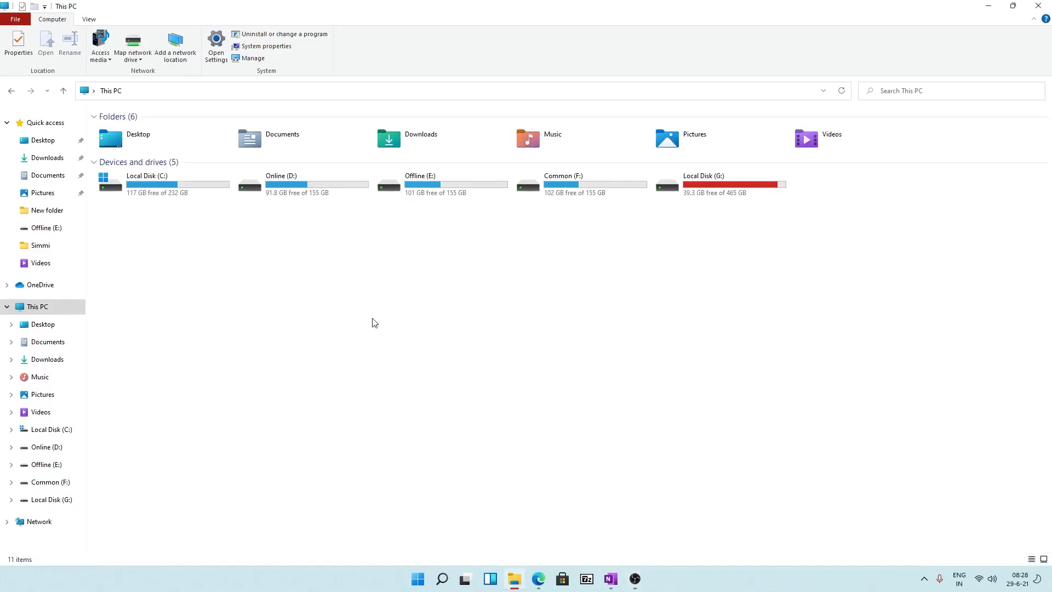
pyautogui.moveTo(445, 254)
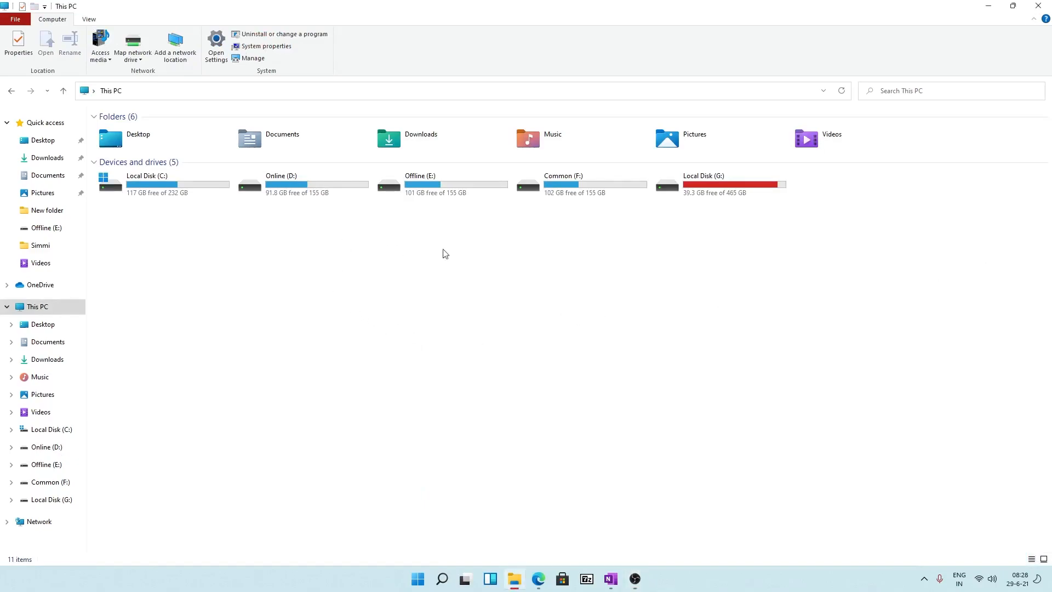
pyautogui.moveTo(275, 236)
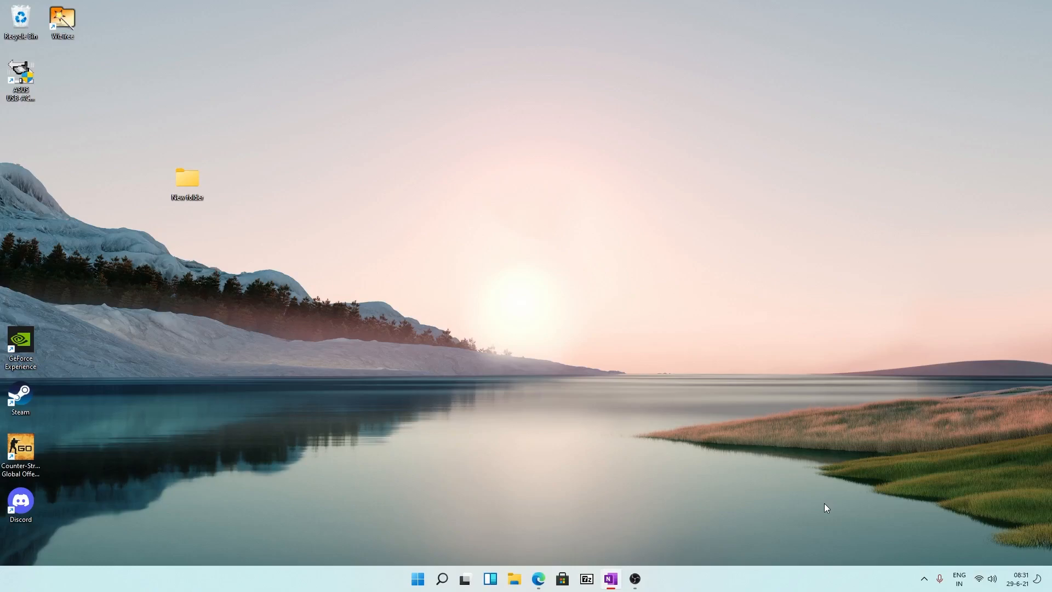
pyautogui.moveTo(1041, 583)
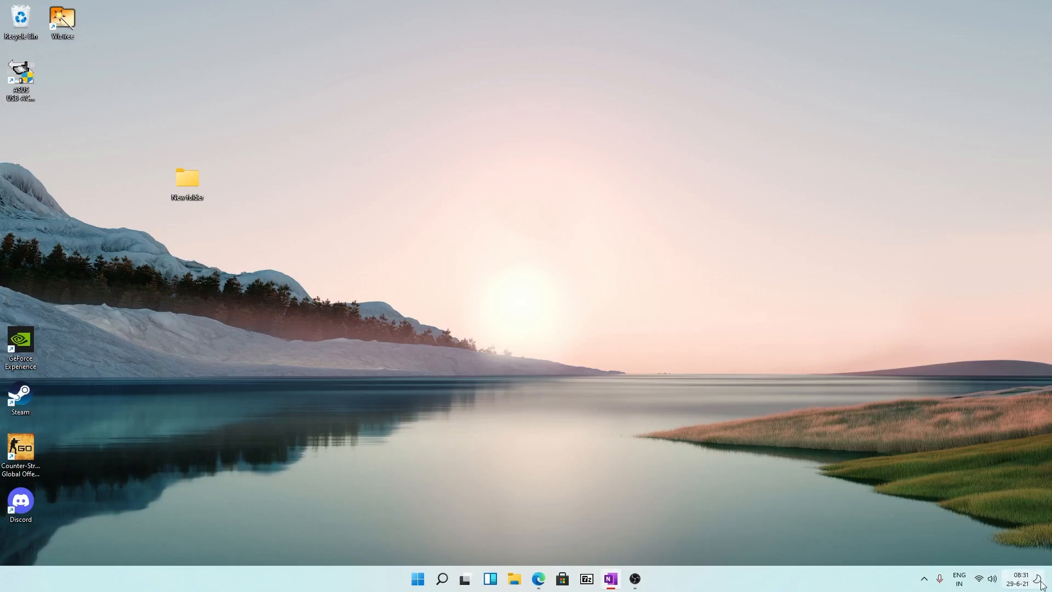
pyautogui.moveTo(964, 475)
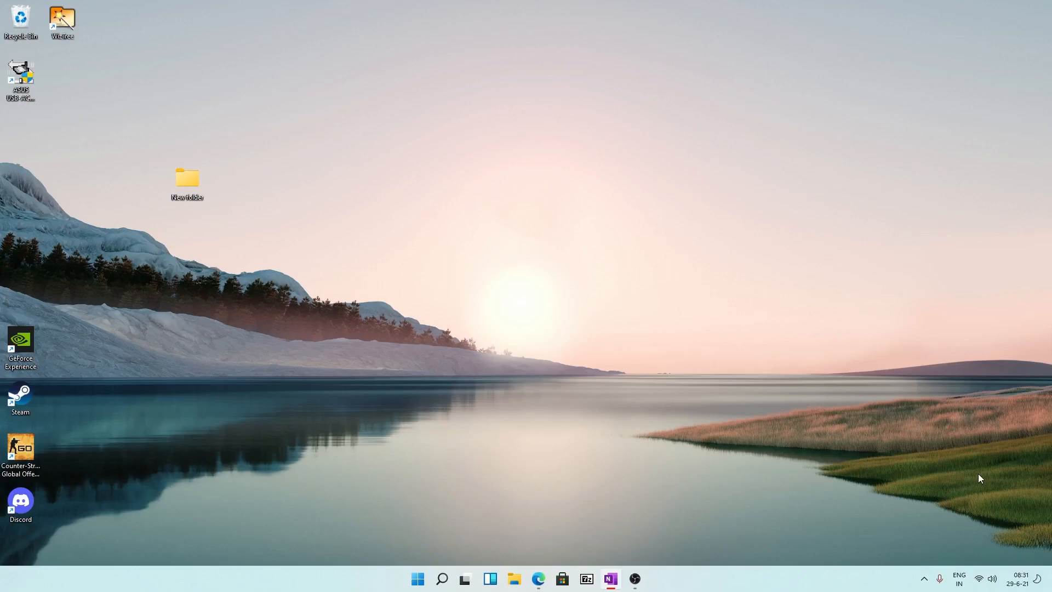
pyautogui.moveTo(1028, 547)
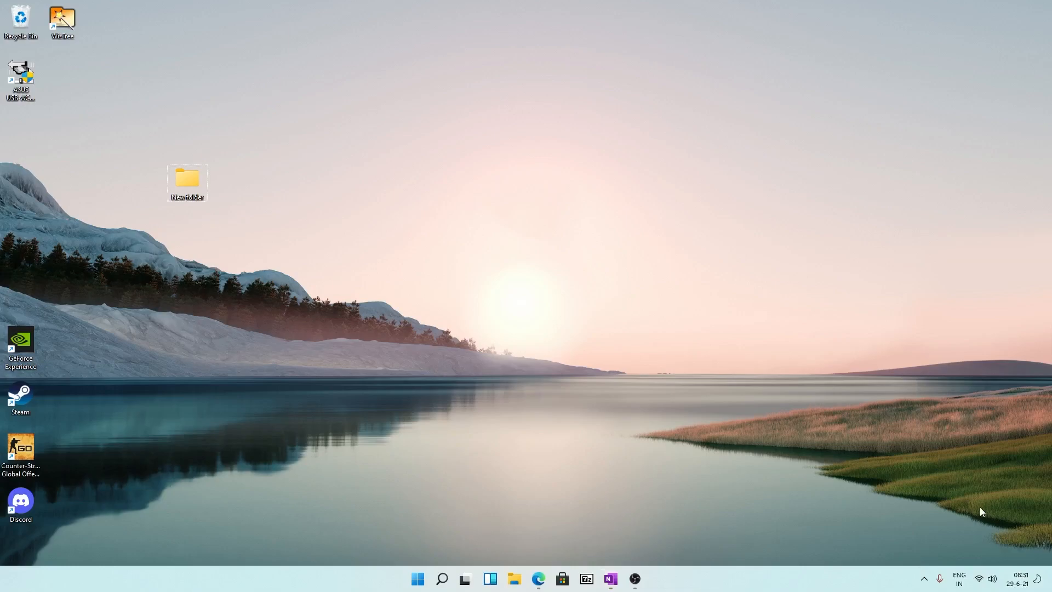
pyautogui.moveTo(977, 534)
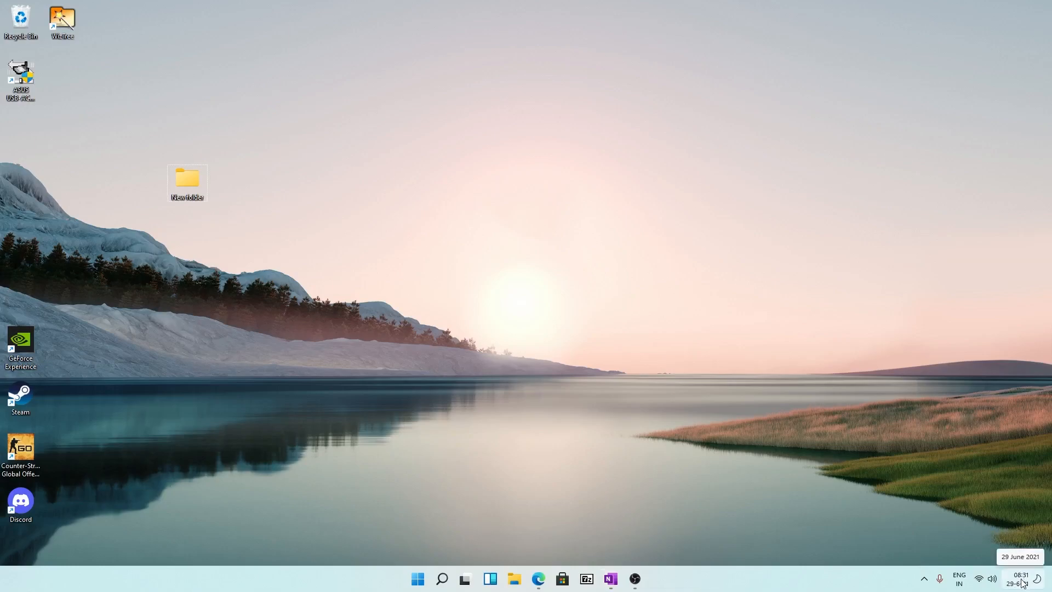
# - Clear the Windows Security potentially unwanted app notification from the notification center
pyautogui.click(1020, 579)
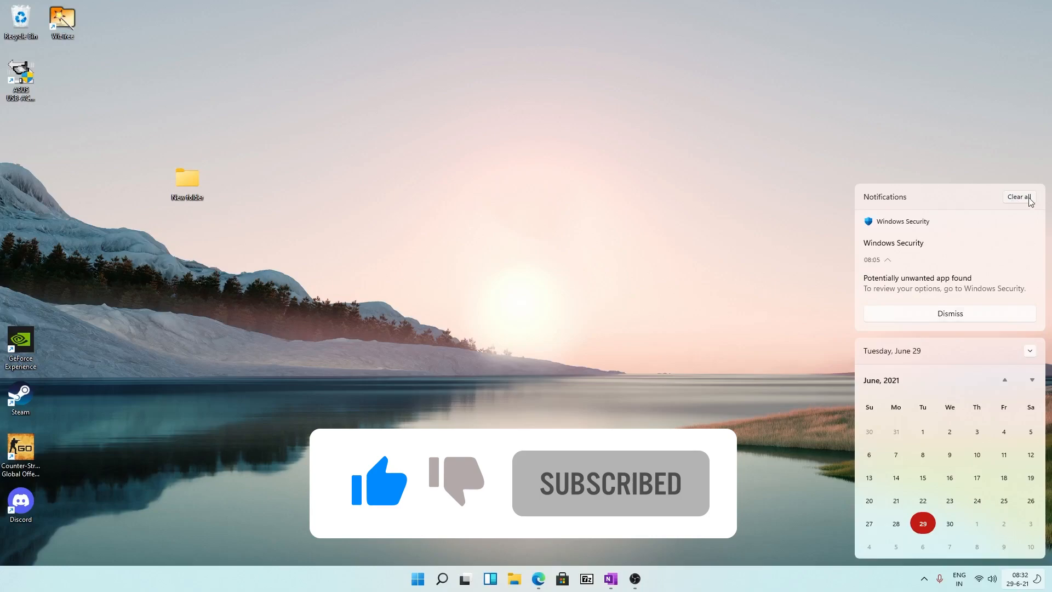
pyautogui.click(1019, 197)
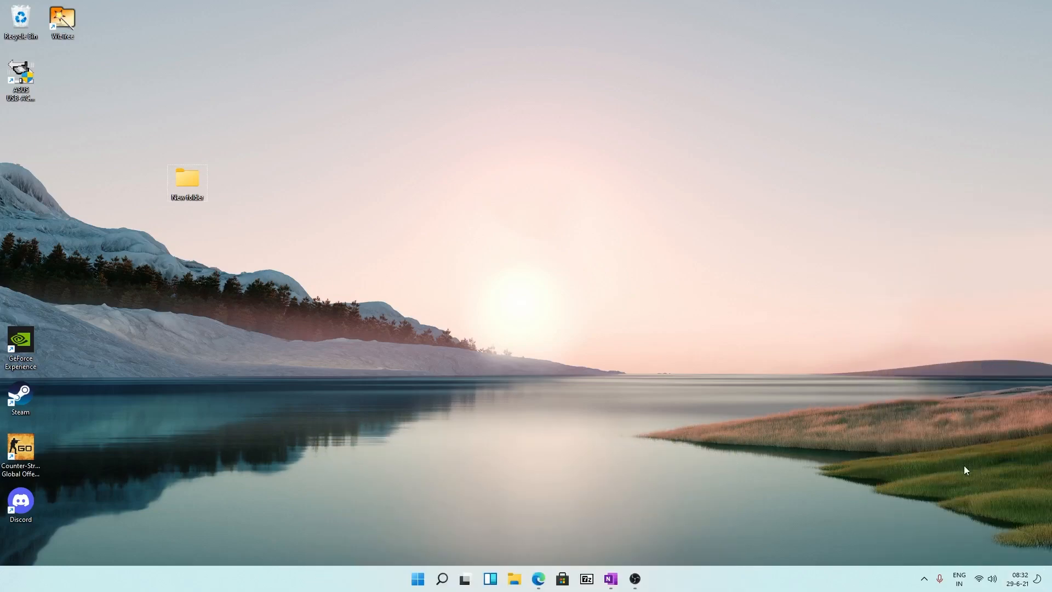
pyautogui.moveTo(992, 579)
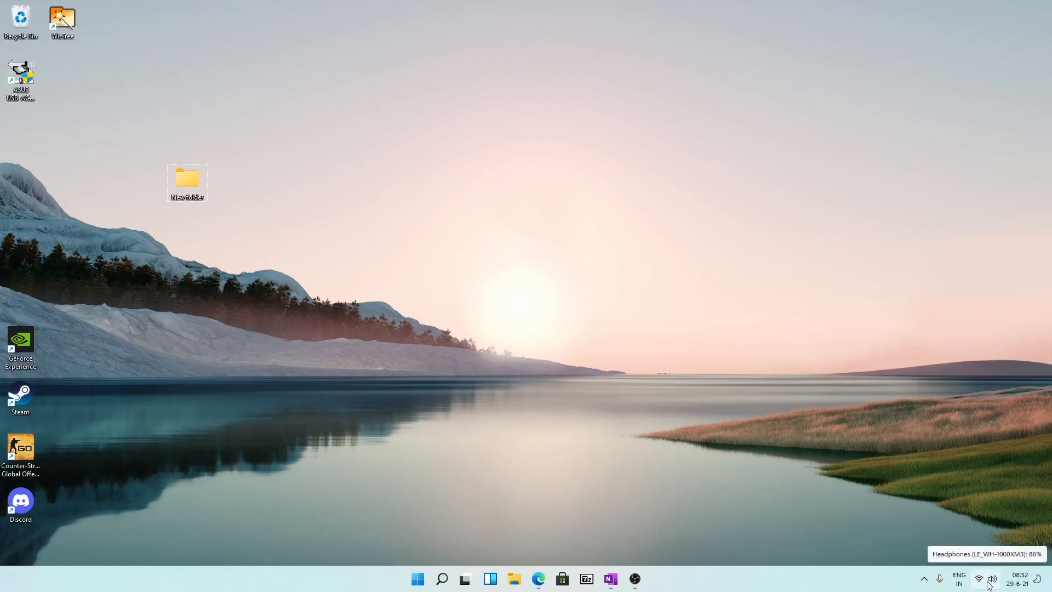
pyautogui.rightClick(990, 578)
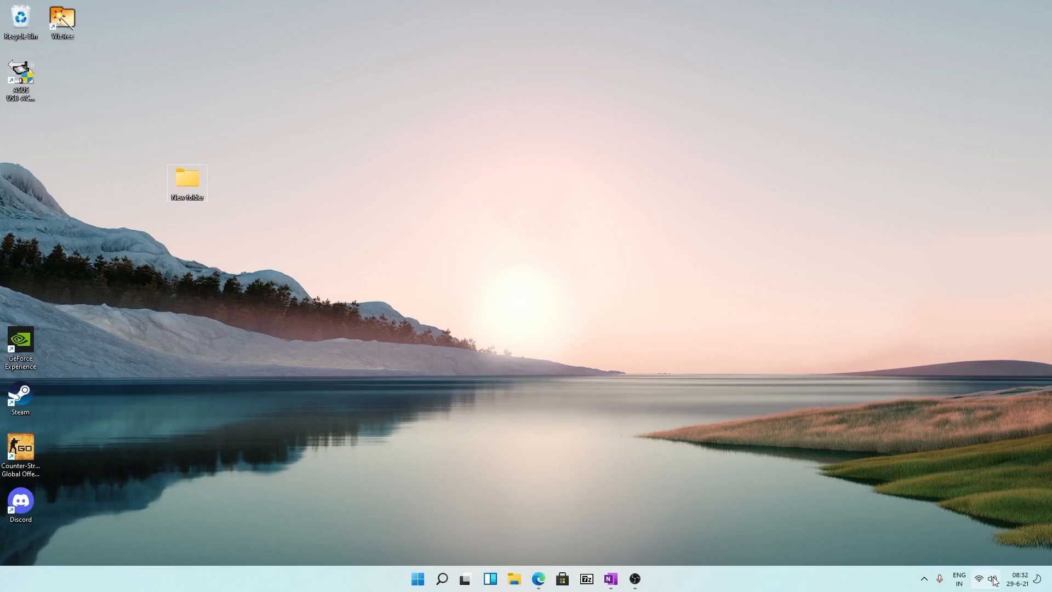
pyautogui.moveTo(978, 579)
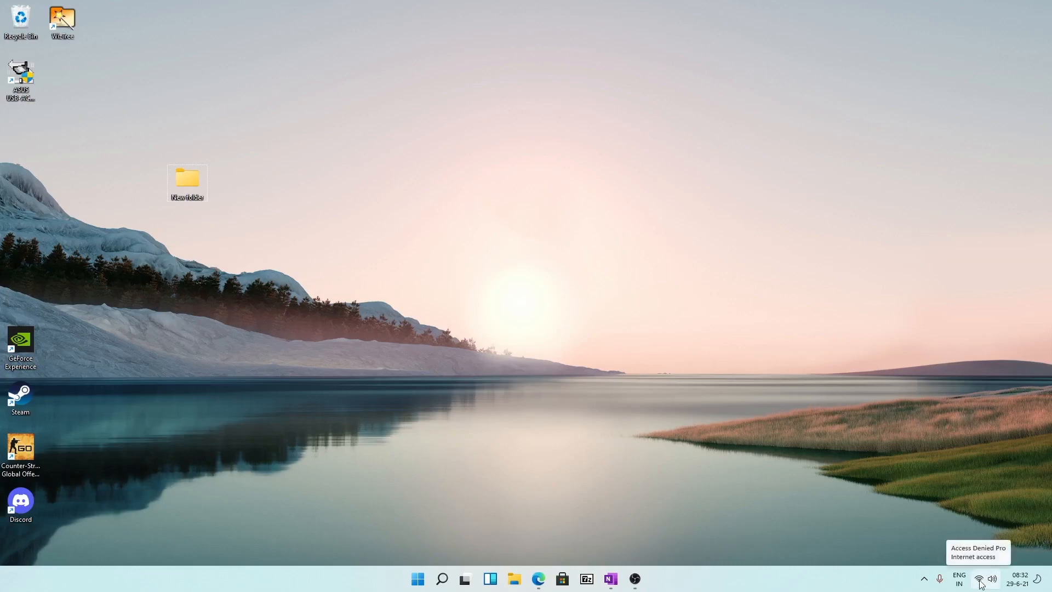
pyautogui.click(991, 579)
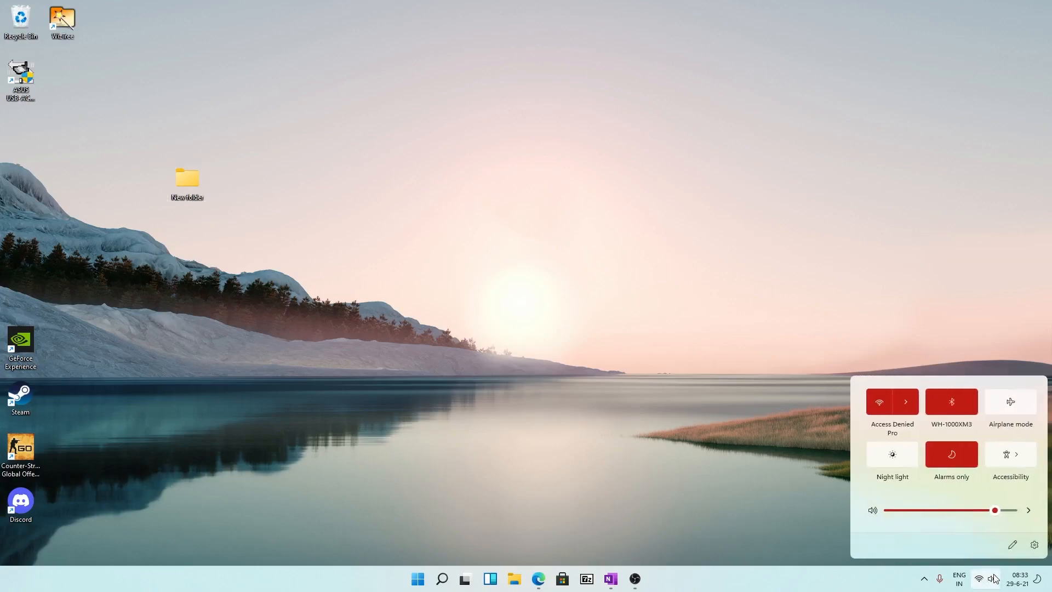
pyautogui.moveTo(984, 475)
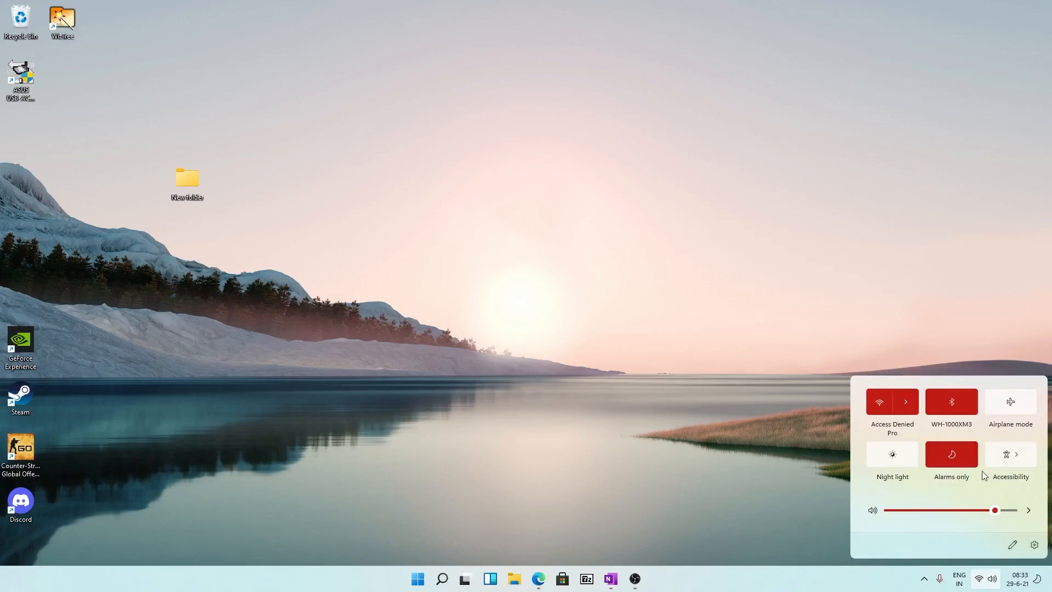
pyautogui.moveTo(912, 427)
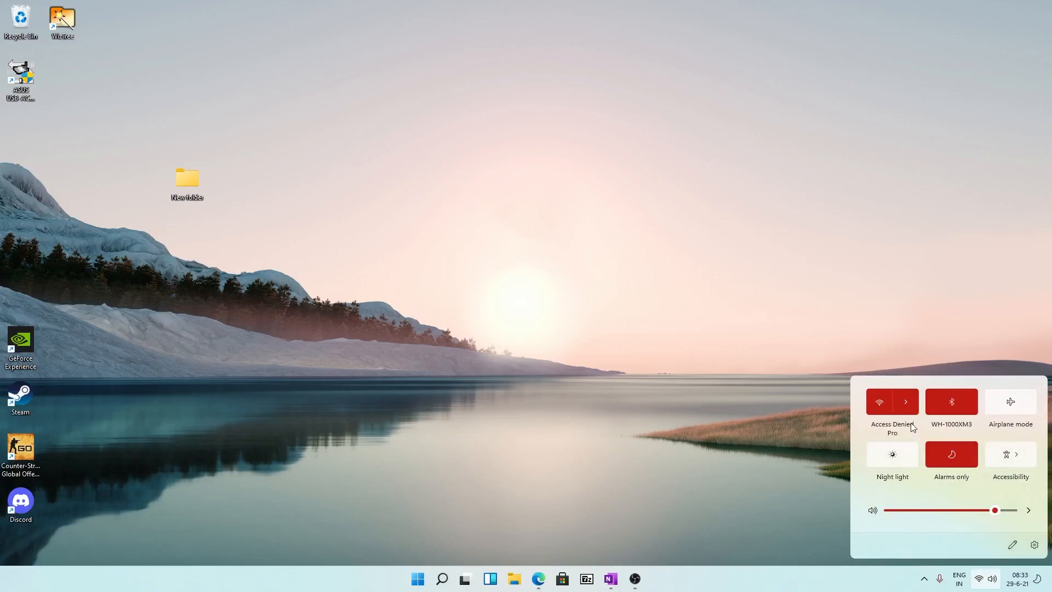
pyautogui.moveTo(972, 515)
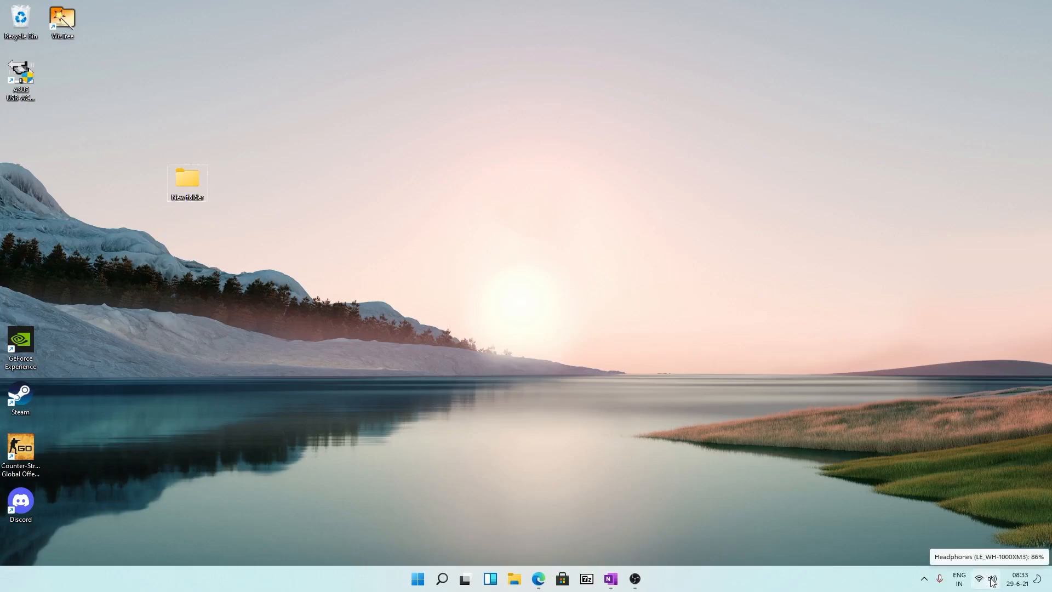
pyautogui.moveTo(939, 537)
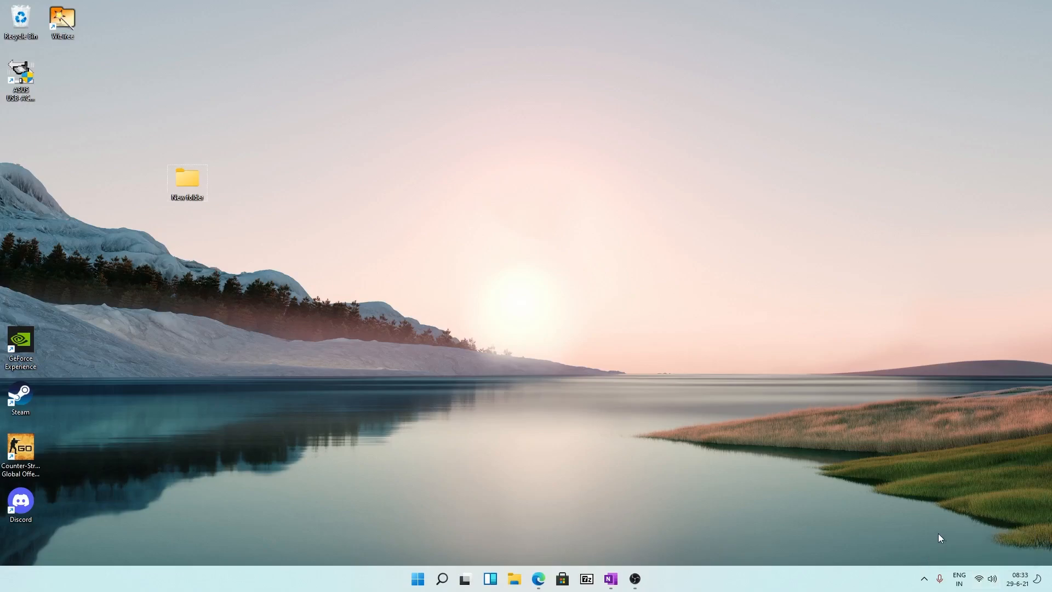
pyautogui.moveTo(978, 577)
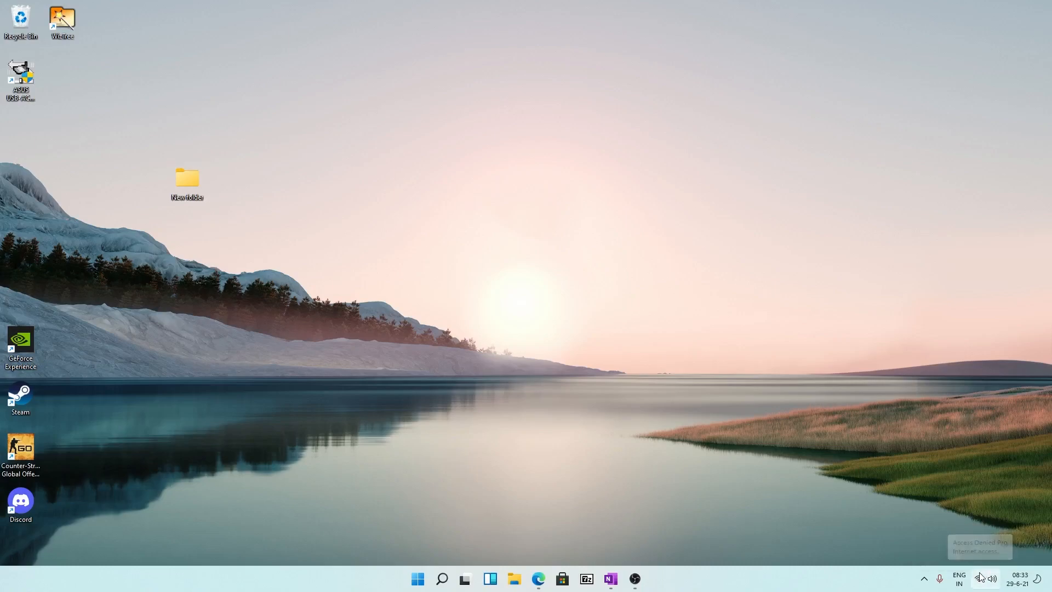
# - Reopen Quick Settings, then browse Start's all apps list and return to pinned apps
pyautogui.click(987, 579)
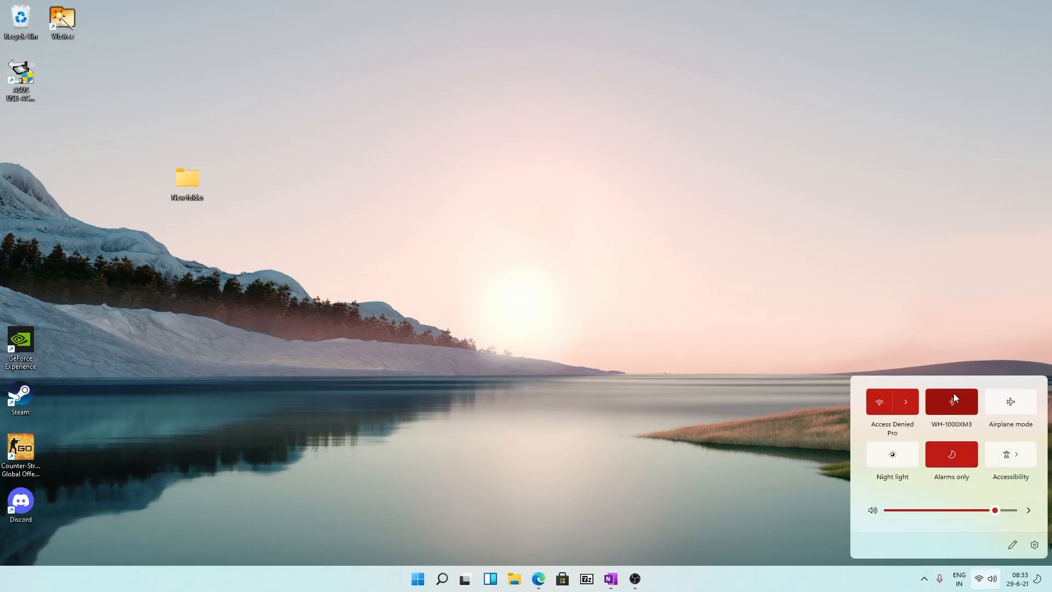
pyautogui.moveTo(950, 531)
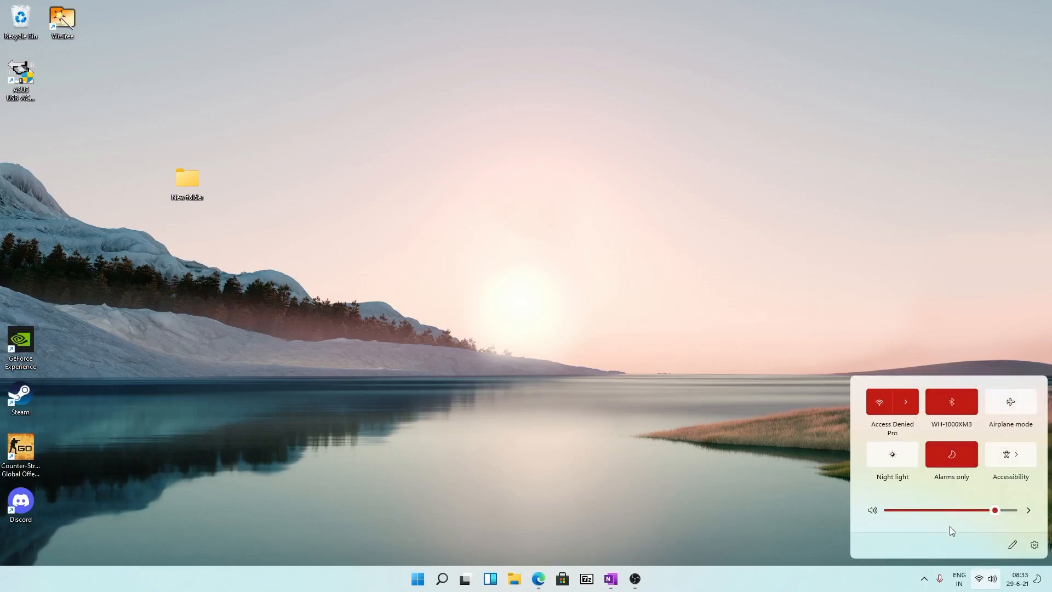
pyautogui.moveTo(1012, 545)
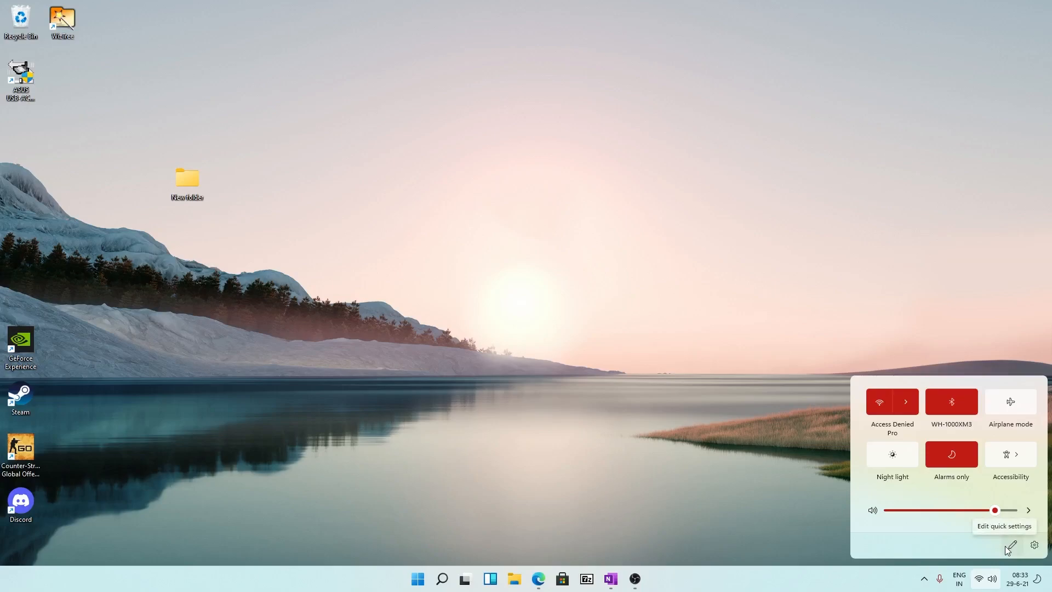
pyautogui.moveTo(1011, 549)
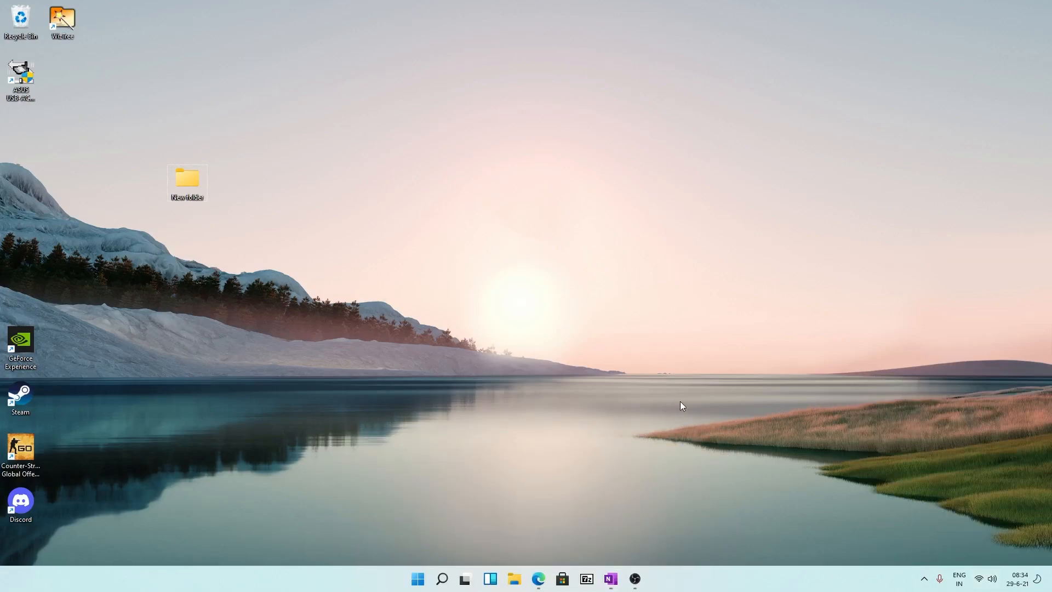
pyautogui.moveTo(473, 466)
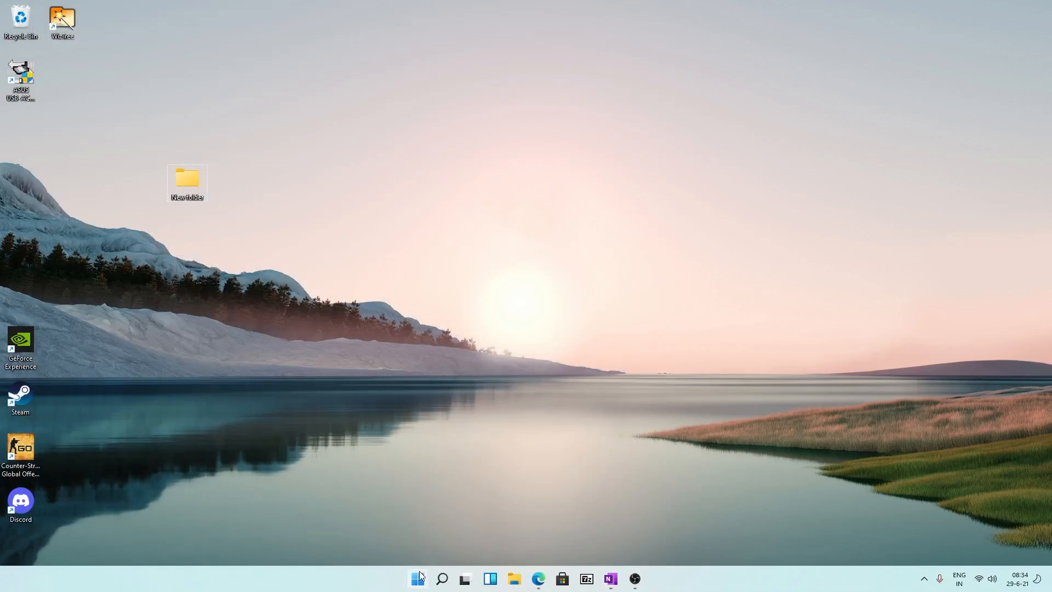
pyautogui.click(416, 579)
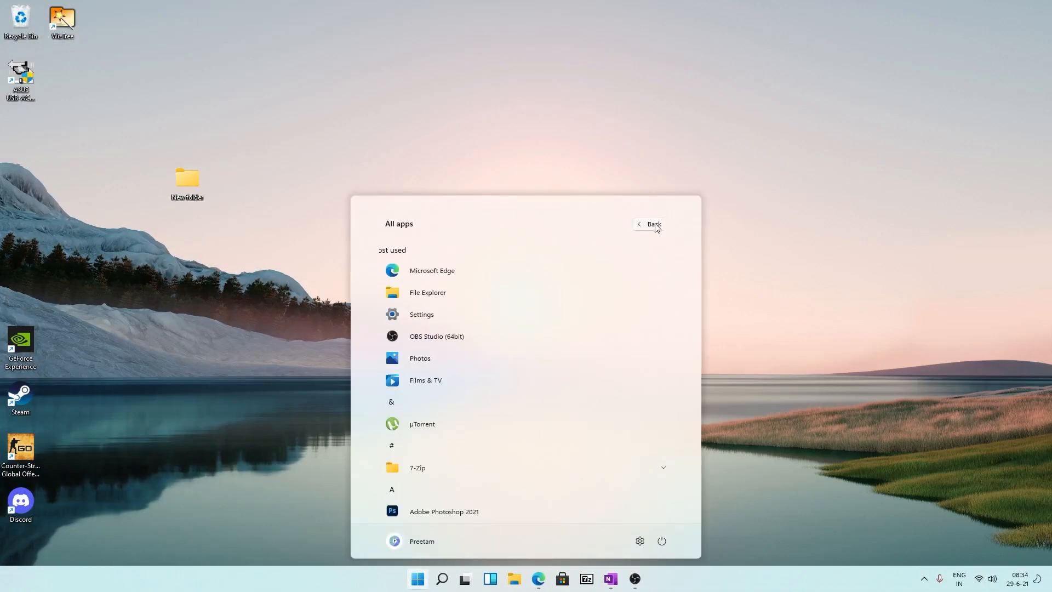
pyautogui.click(648, 224)
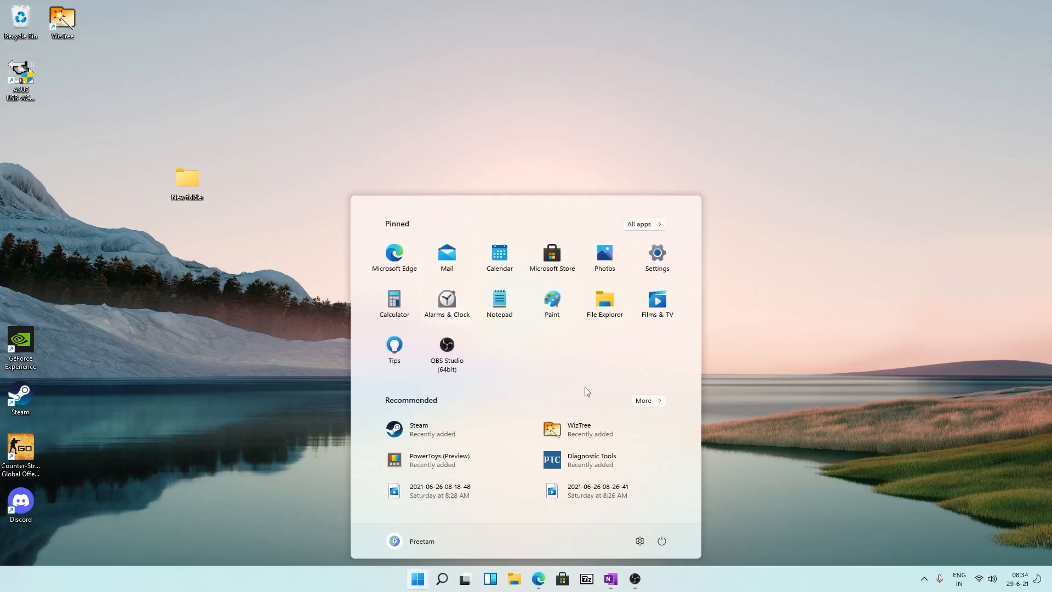
pyautogui.click(440, 578)
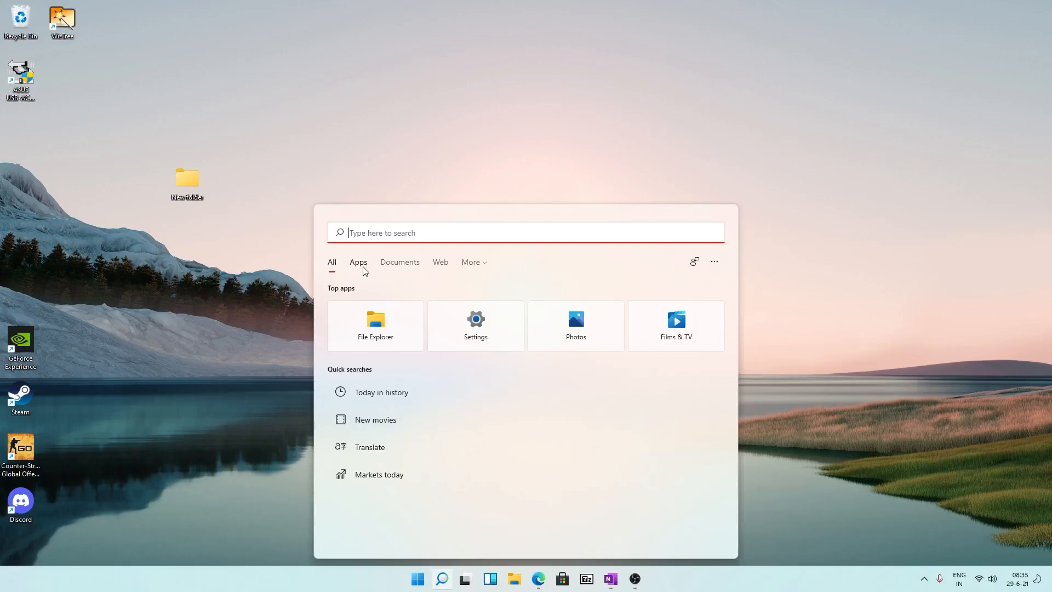
pyautogui.moveTo(562, 541)
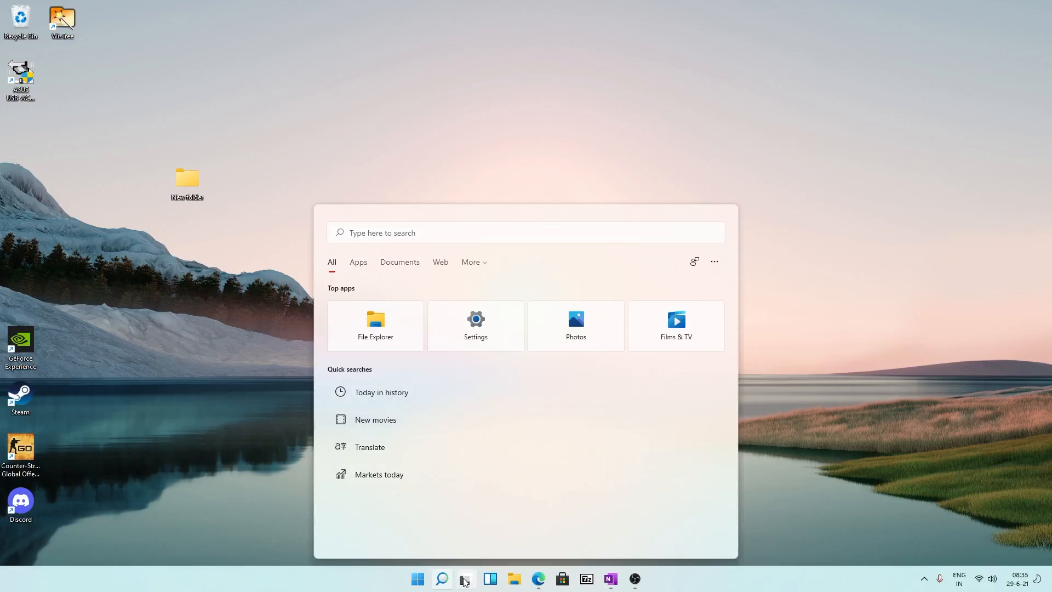
# - Dismiss the search flyout and bring up the Widgets board
pyautogui.click(464, 578)
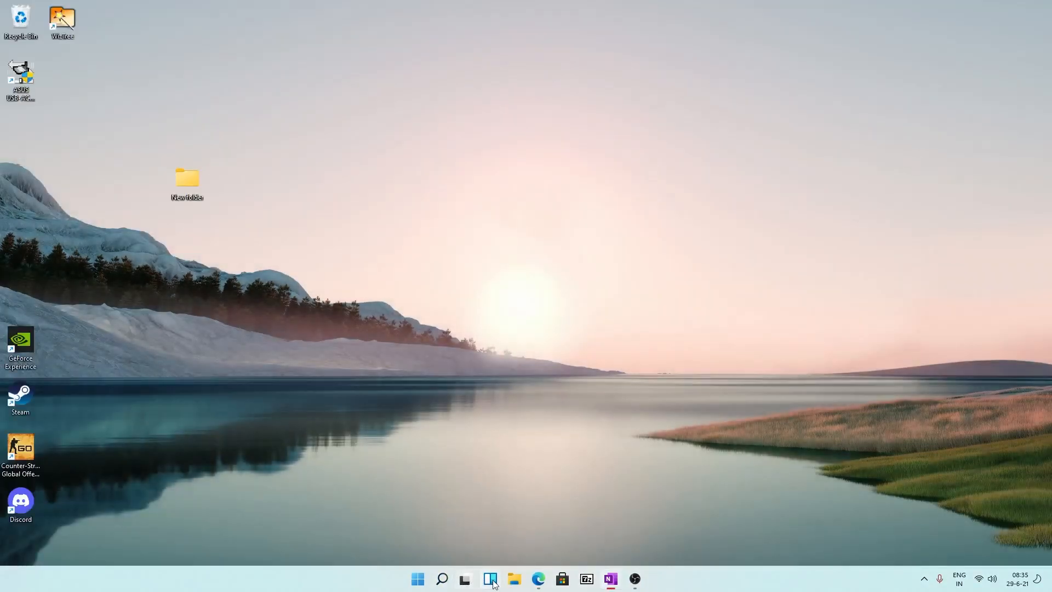
pyautogui.click(490, 578)
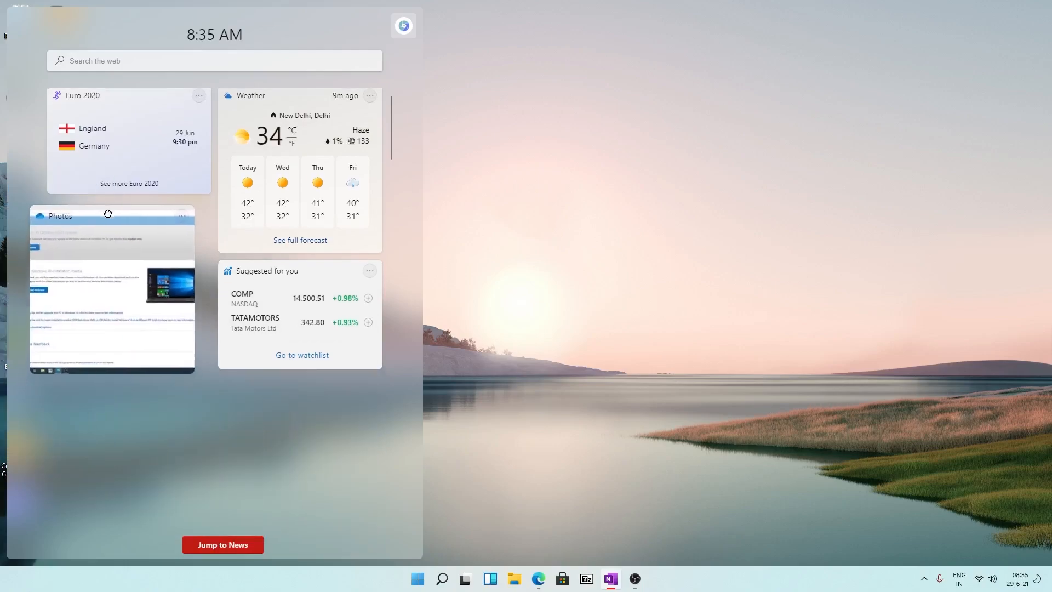
# - Move the Photos widget below the Euro 2020 widget
pyautogui.click(222, 544)
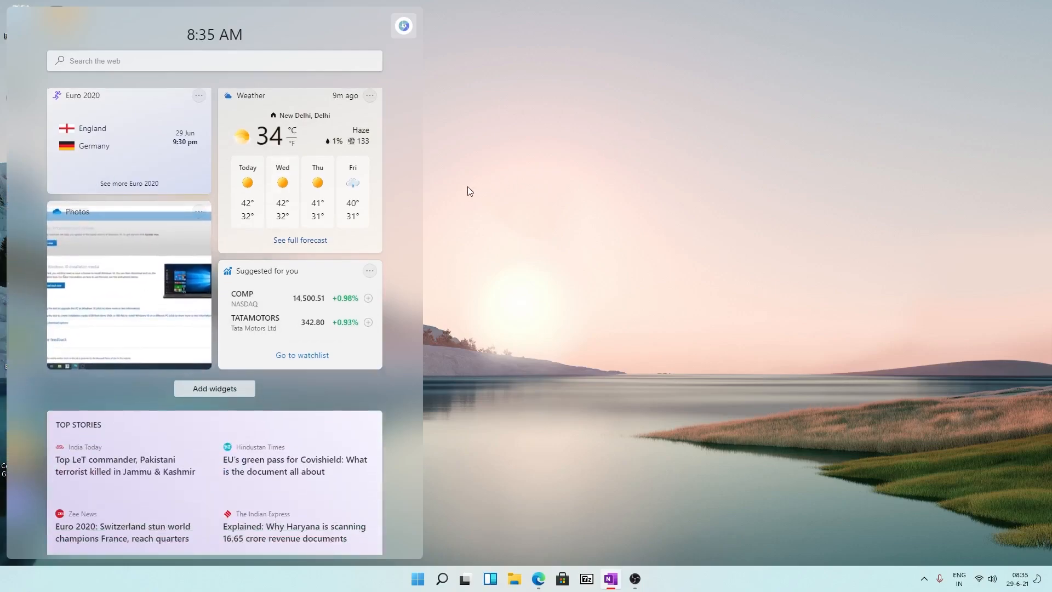
pyautogui.moveTo(442, 346)
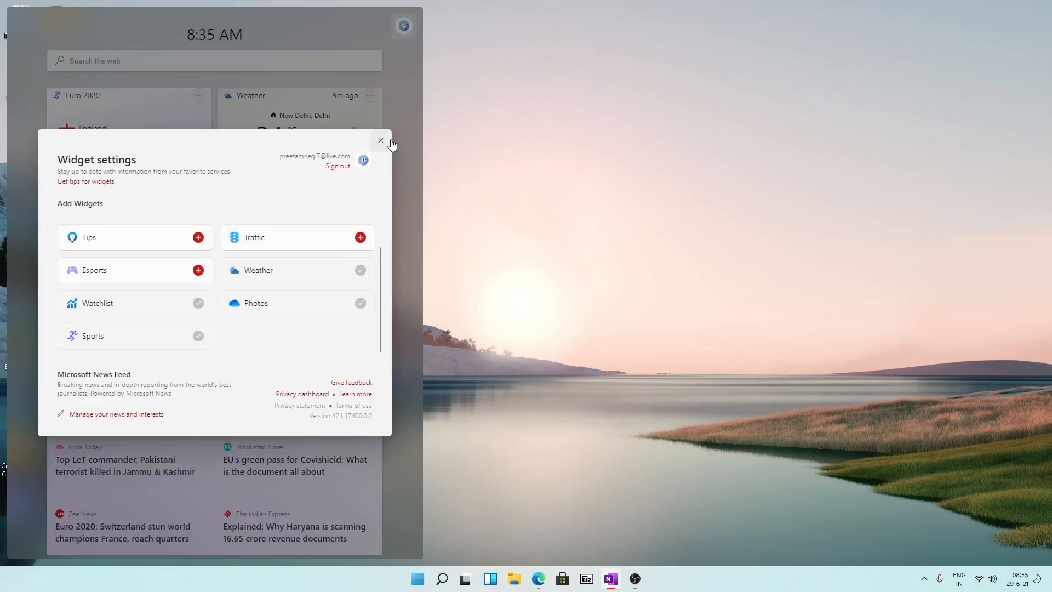
pyautogui.moveTo(388, 159)
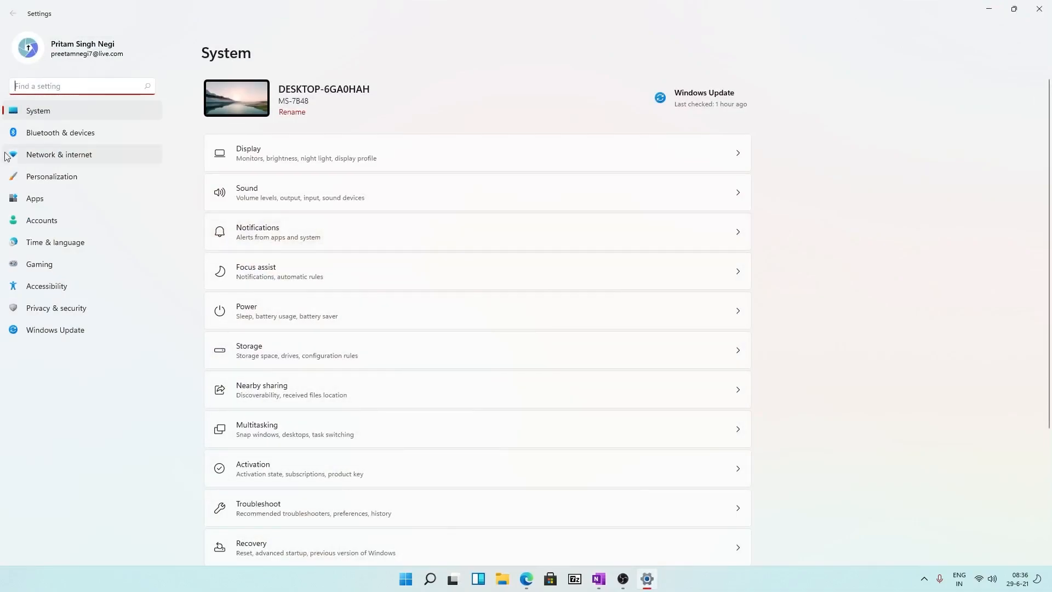
# - Scroll the About page to Windows 11 Education, version 21H2, OS build 22000.51
pyautogui.scroll(-3)
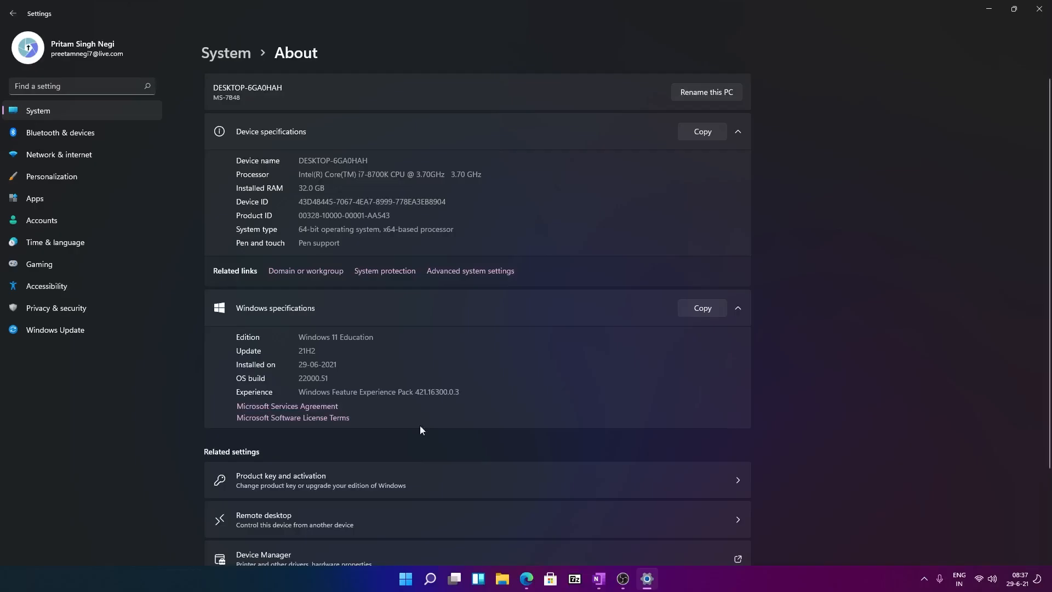
pyautogui.moveTo(60, 132)
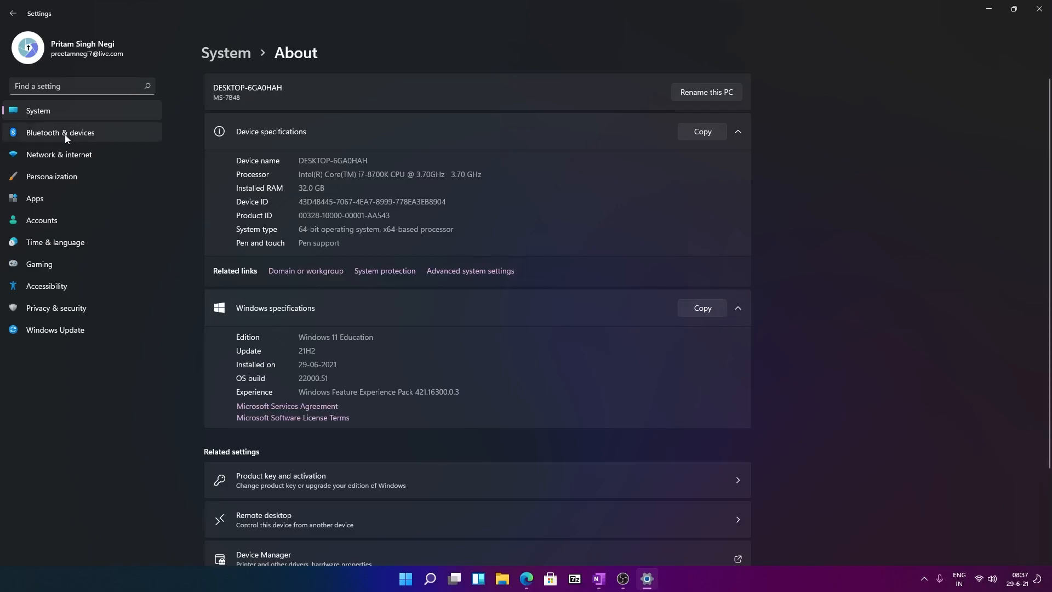
pyautogui.moveTo(12, 13)
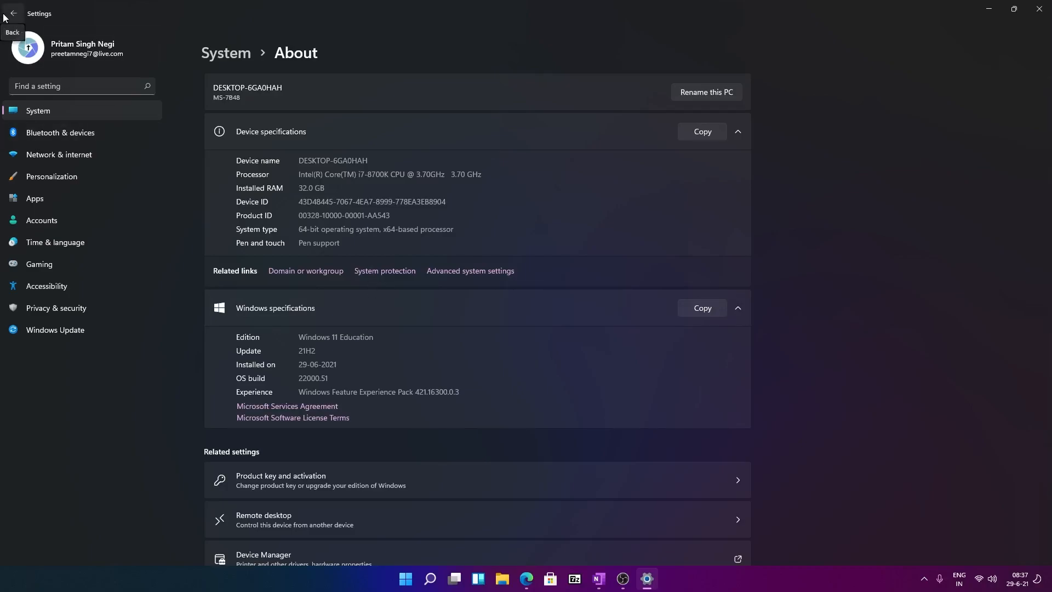
pyautogui.moveTo(283, 157)
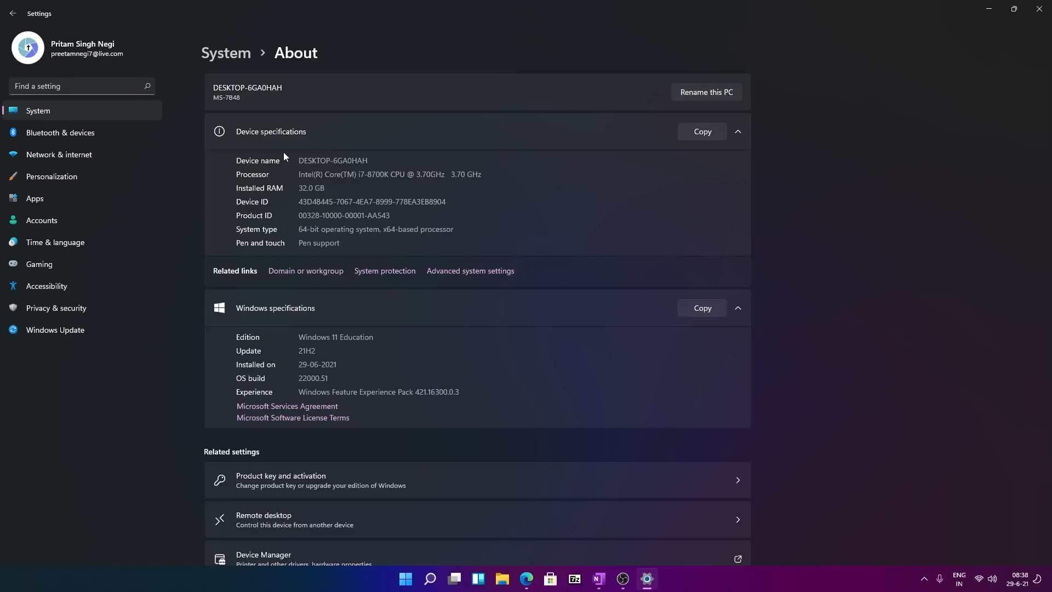
pyautogui.moveTo(939, 174)
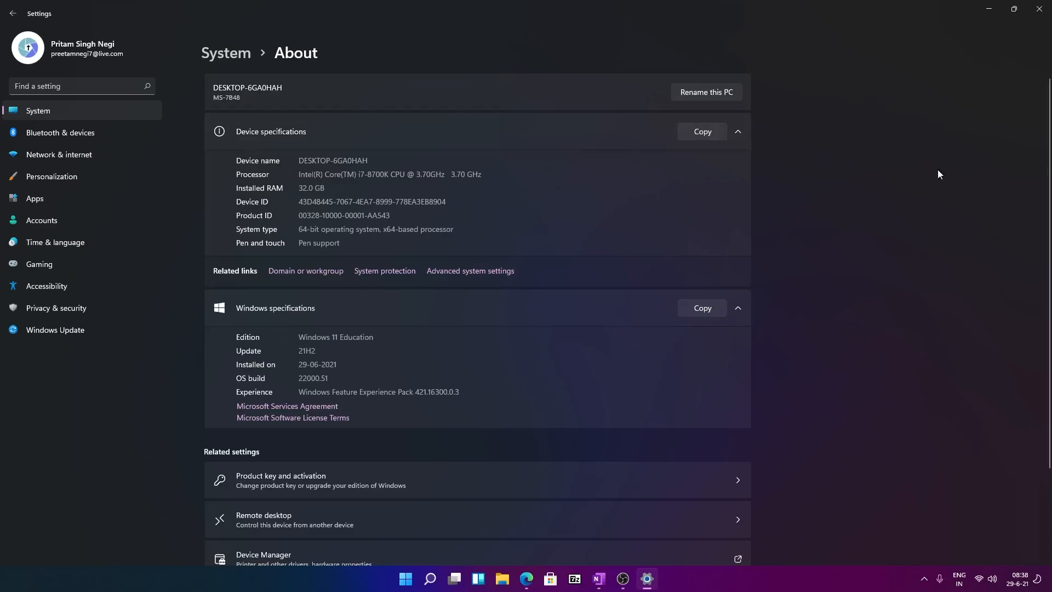
pyautogui.moveTo(673, 257)
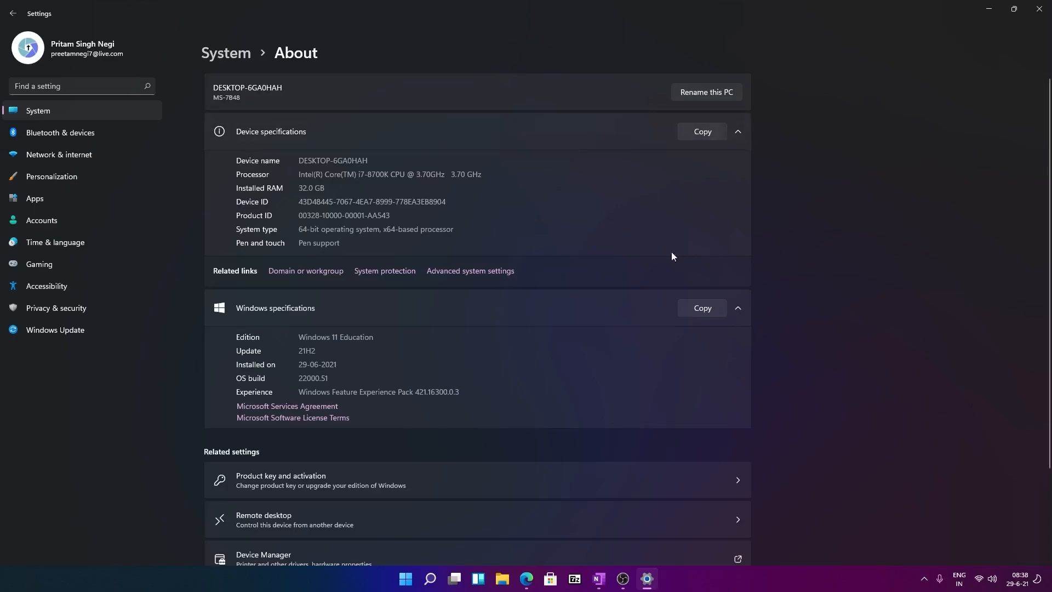